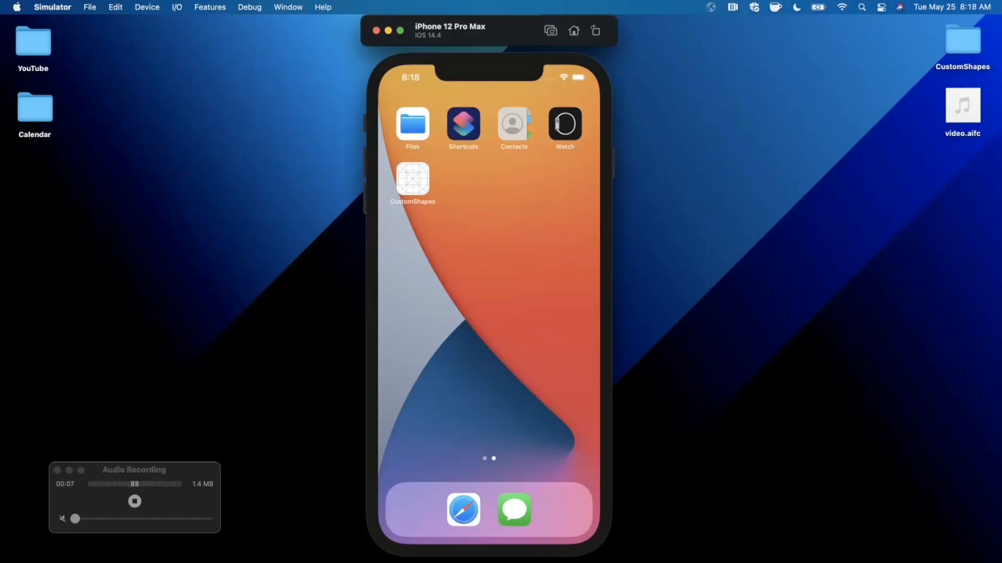
# Close the running iPhone simulator to reveal Xcode's empty Welcome window.
pyautogui.click(412, 179)
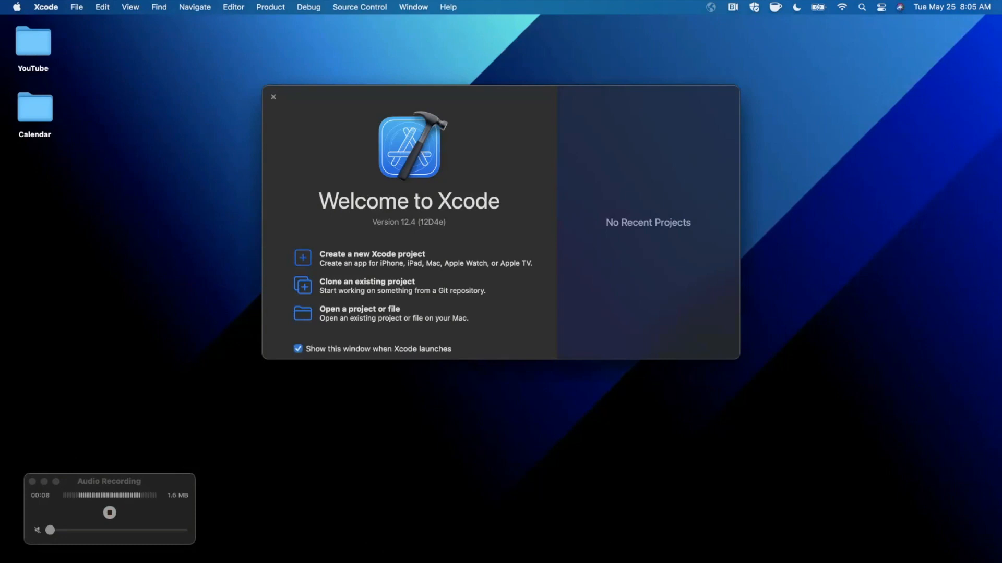
# Create an iOS App project named 'CustomShapes' and save it to the Desktop.
pyautogui.click(372, 258)
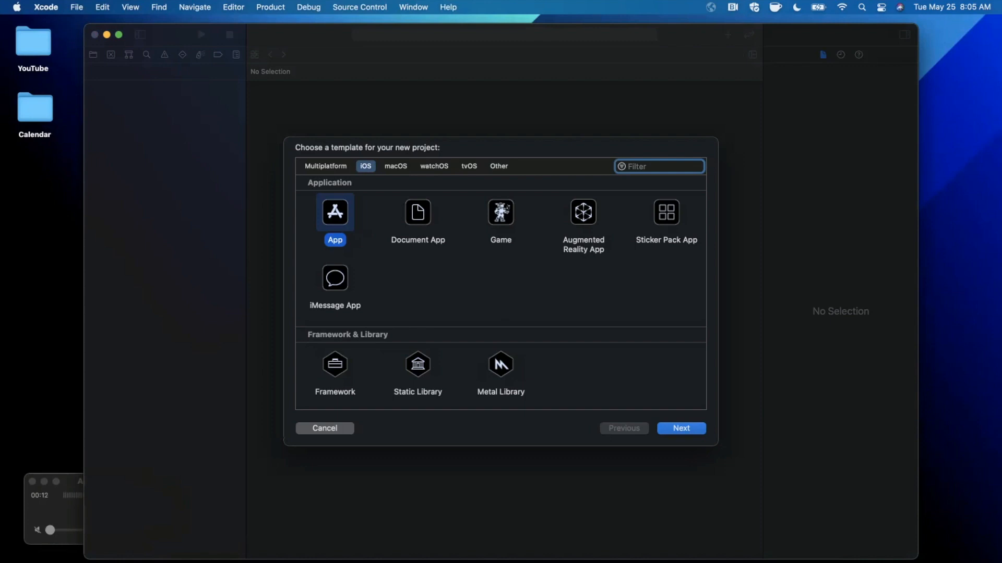
pyautogui.click(680, 428)
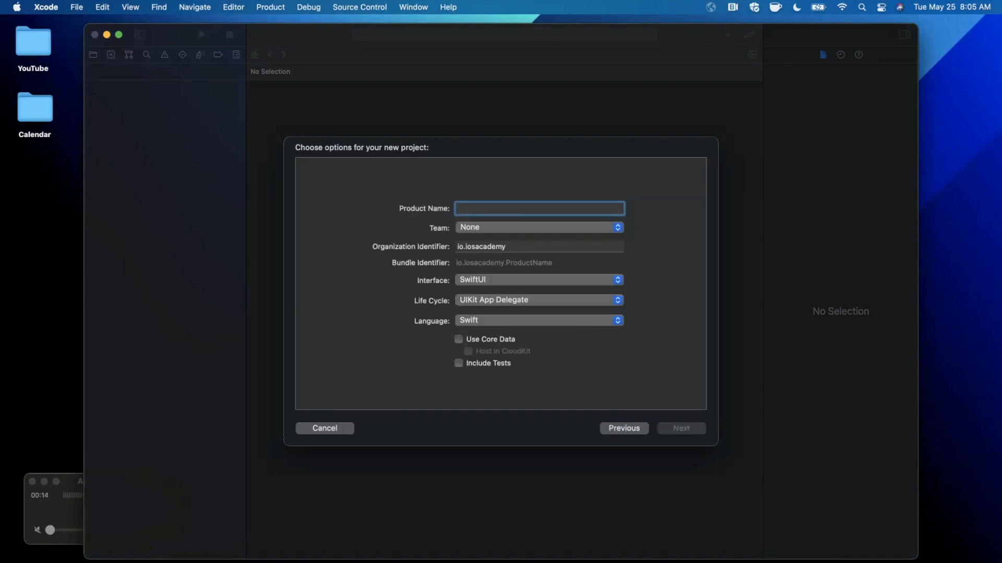
pyautogui.write('CustomSapes')
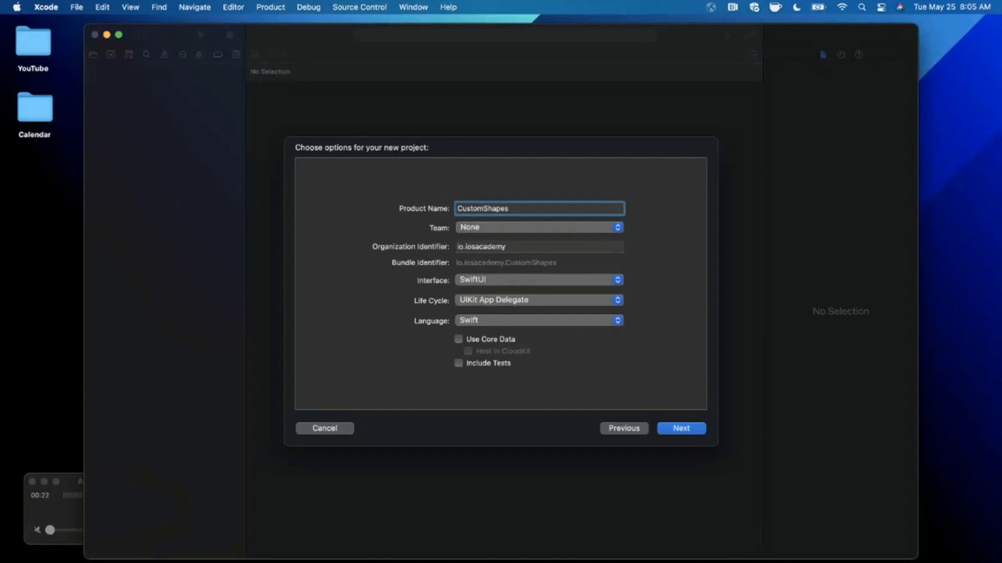
pyautogui.click(681, 428)
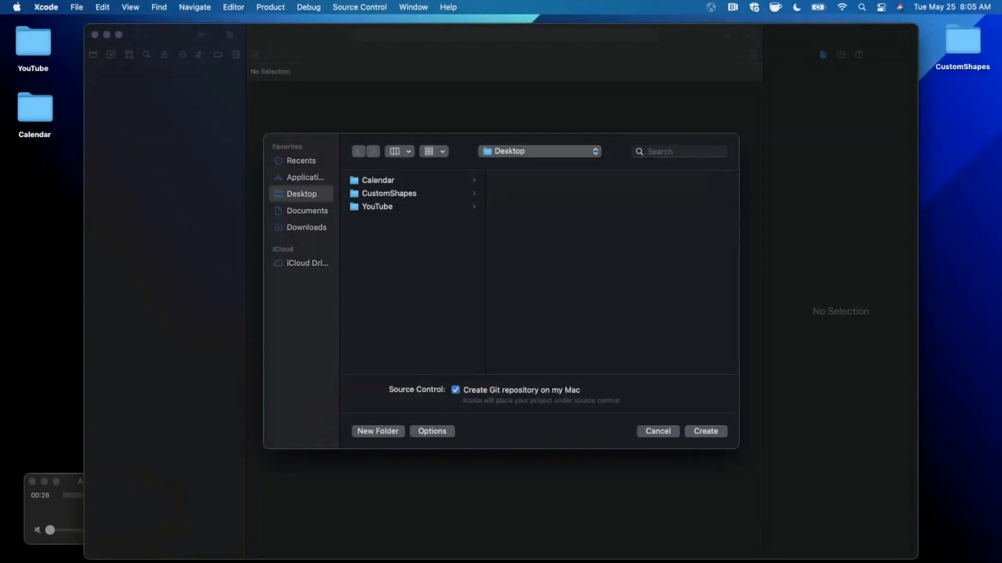
pyautogui.click(705, 432)
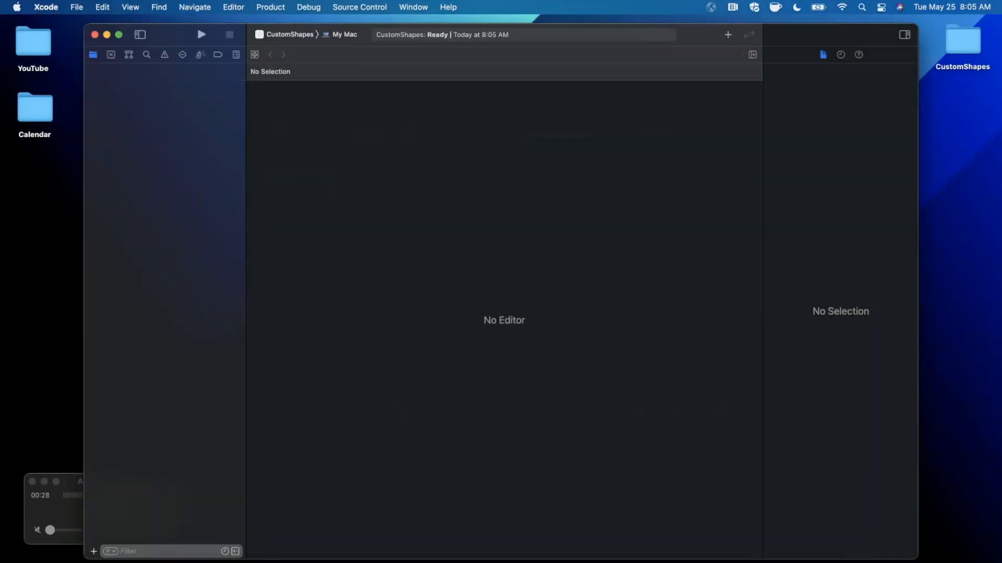
# Open ContentView.swift, maximize the window, and target iPhone 12 Pro Max.
pyautogui.click(161, 128)
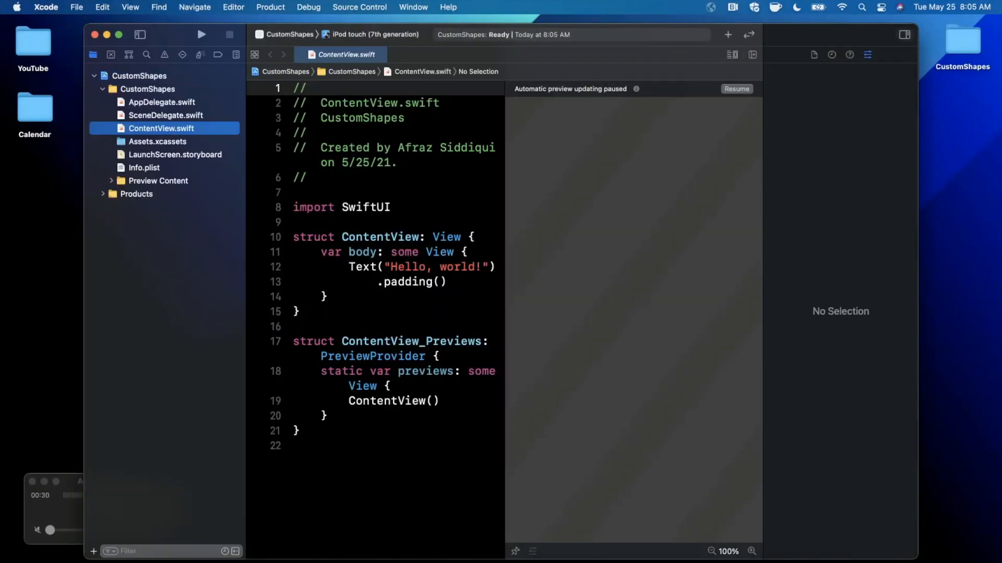
pyautogui.click(117, 34)
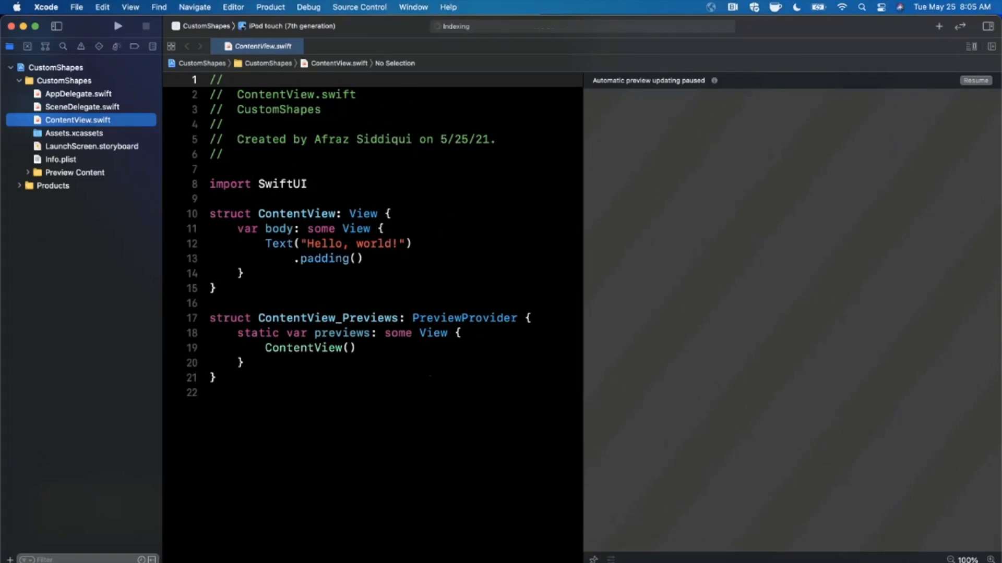
pyautogui.click(287, 26)
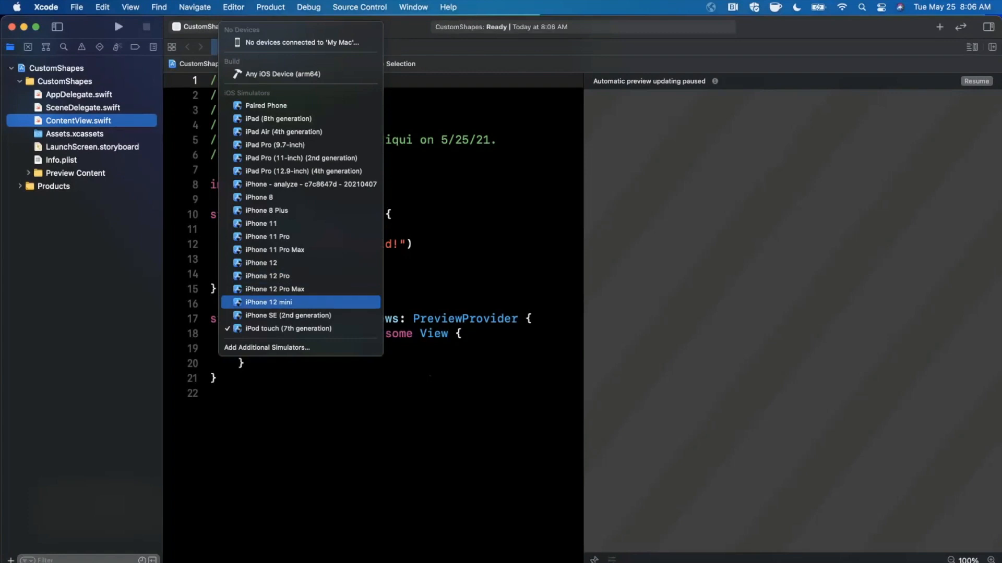
pyautogui.click(274, 288)
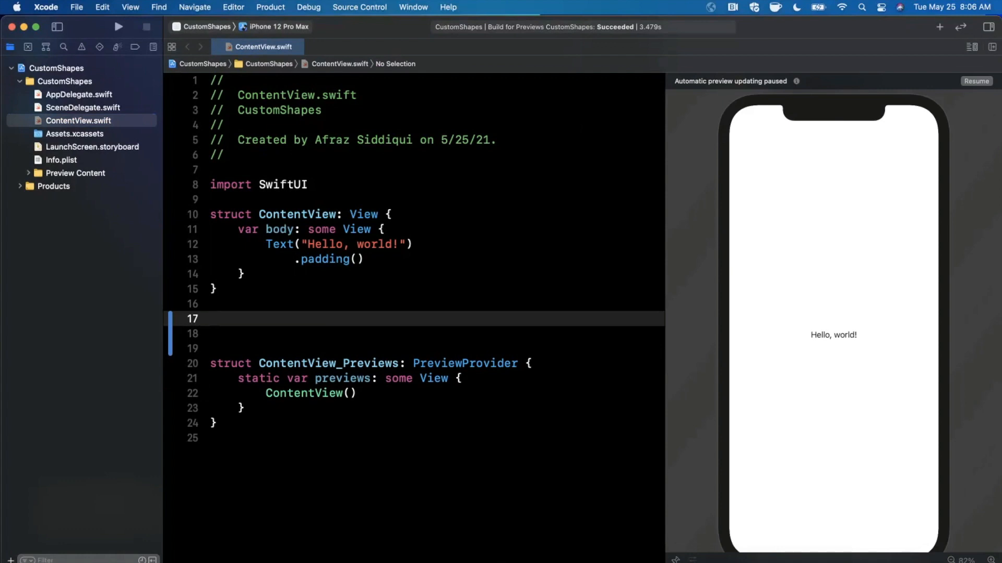
# Declare struct Triangle: Shape with protocol stubs, creating and returning let path = Path().
pyautogui.write('struct Tria')
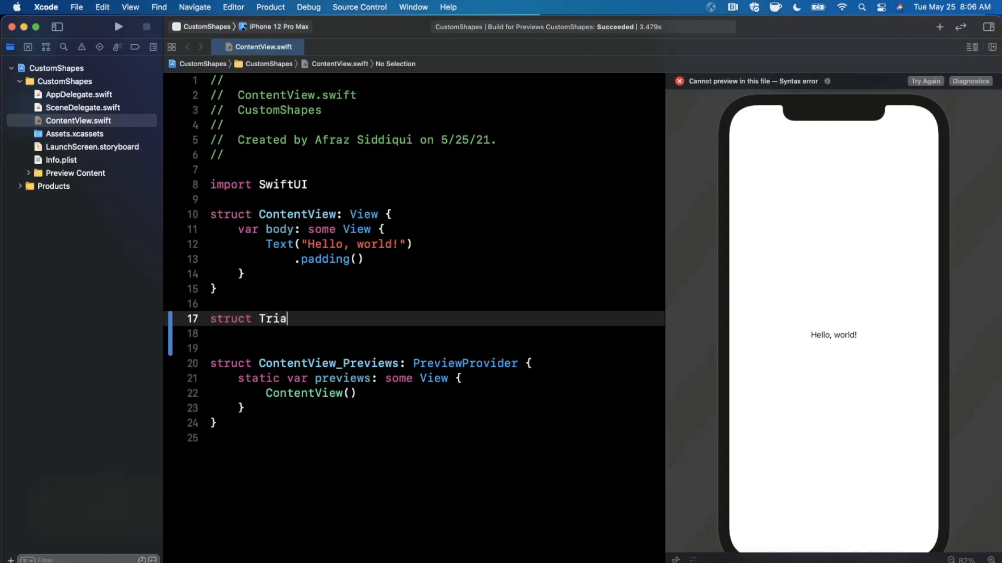
pyautogui.write('ngle:')
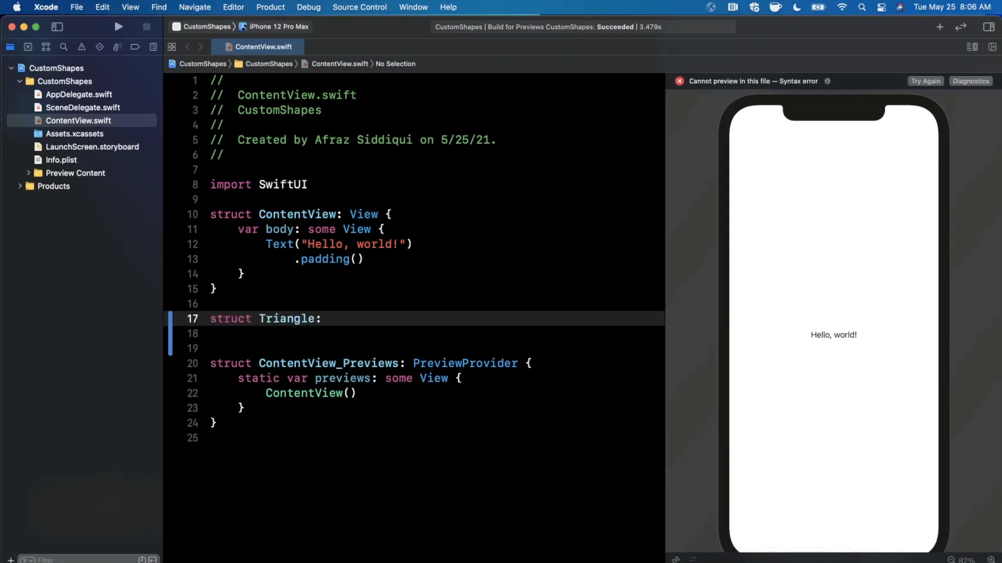
pyautogui.write('Shape {}')
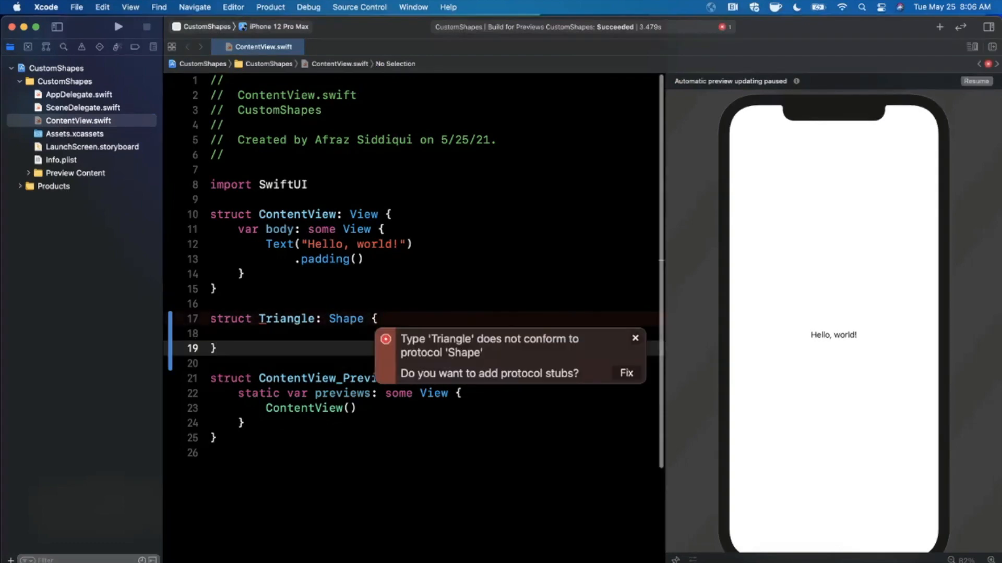
pyautogui.click(625, 373)
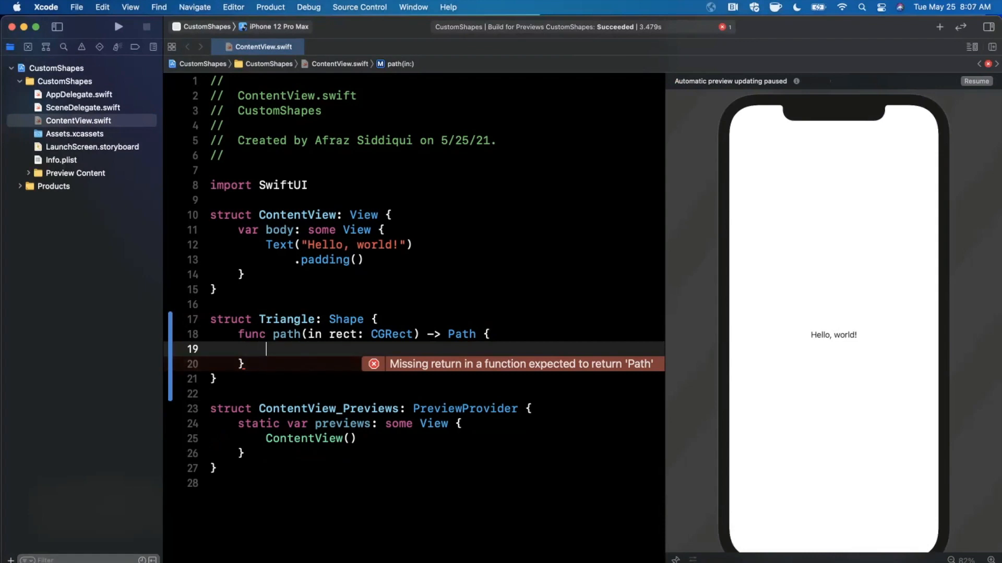
pyautogui.write('le')
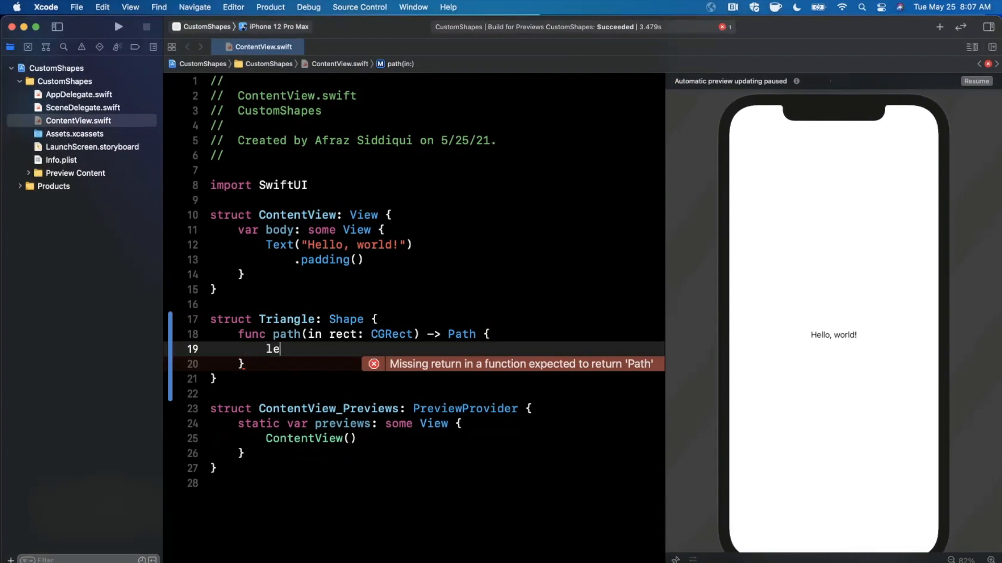
pyautogui.write('t path = Path(')
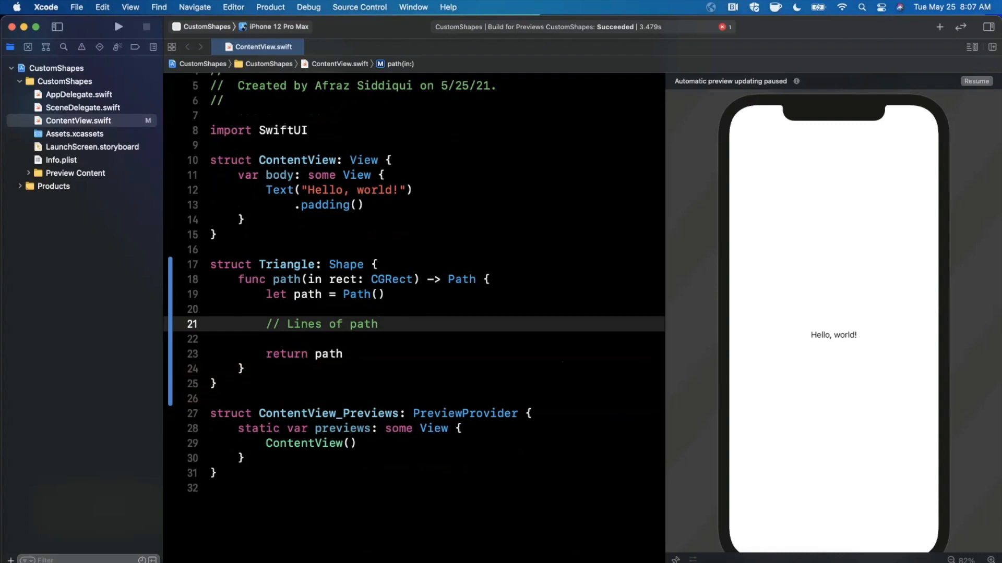
# Add comments: start top middle, bottom left, bottom right, end at top middle.
pyautogui.press('return')
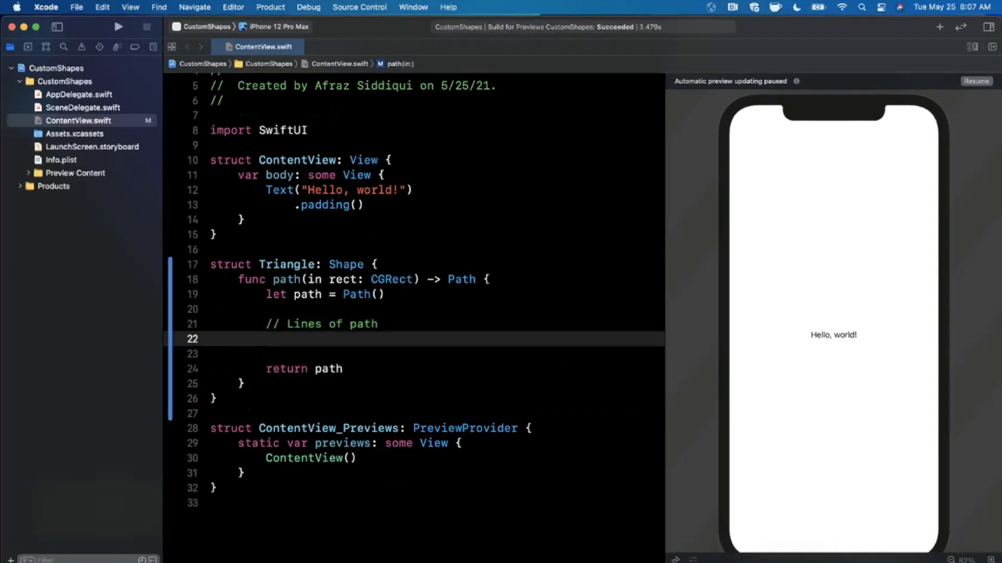
pyautogui.write('// Start at top middle')
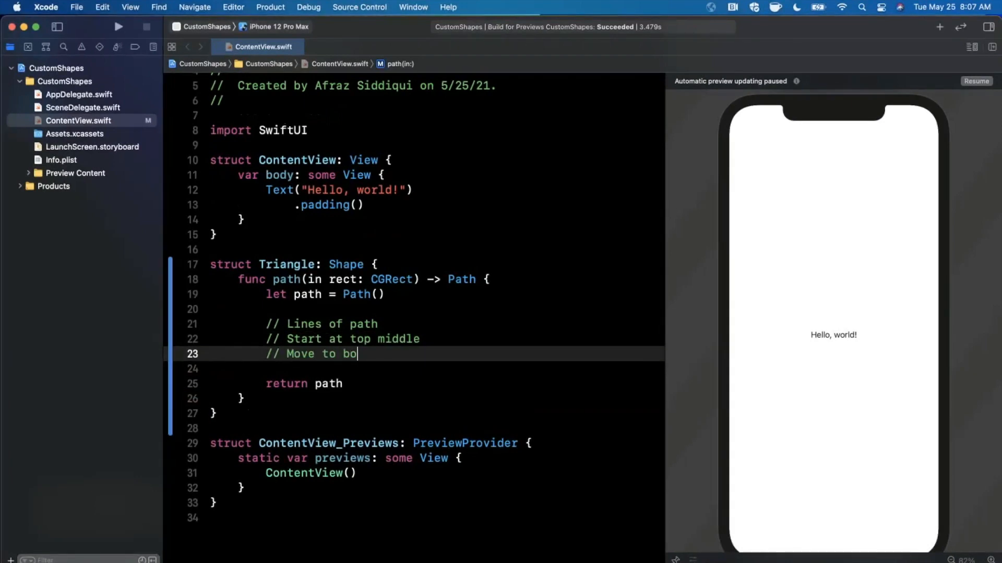
pyautogui.write('ttom left')
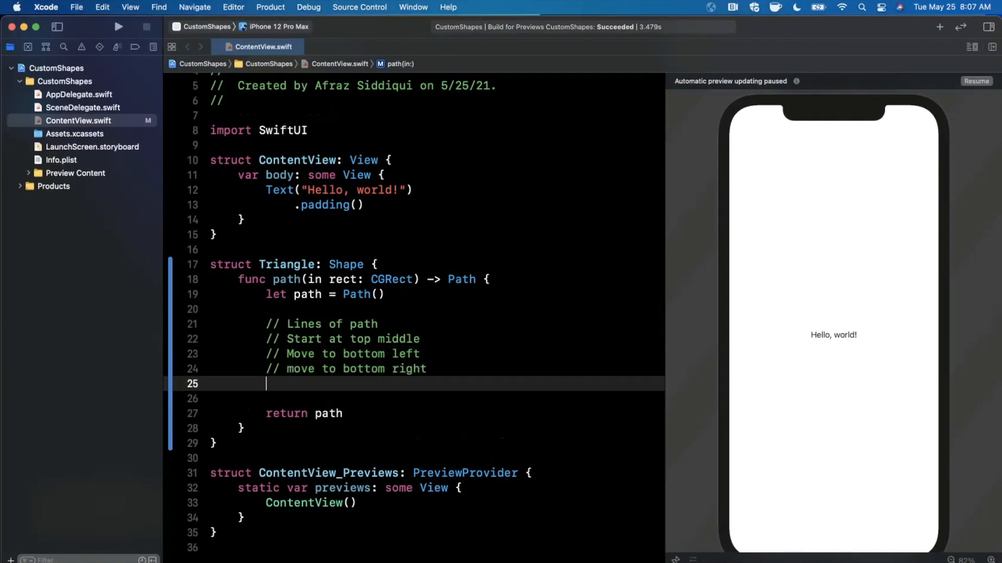
pyautogui.write('//')
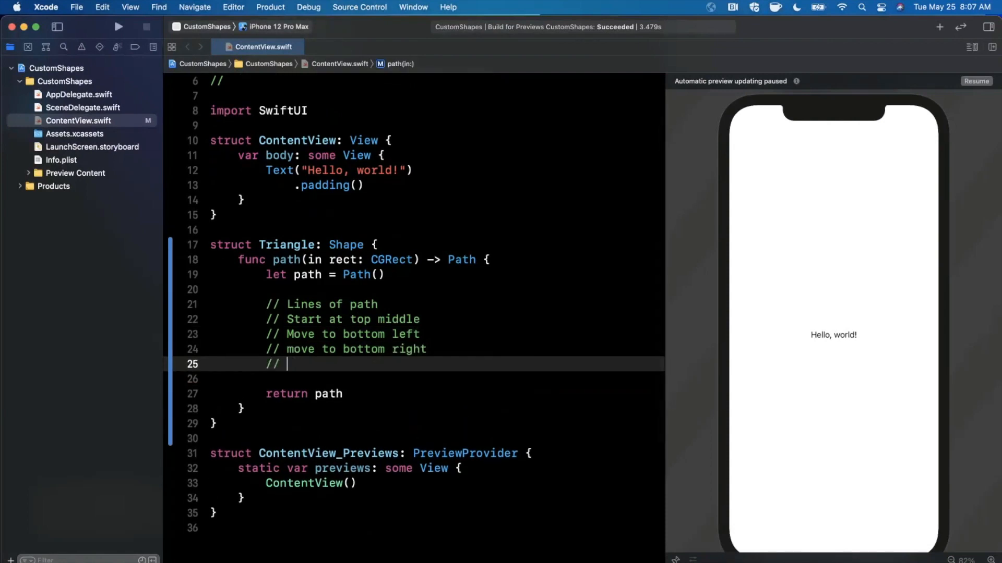
pyautogui.write('end at top')
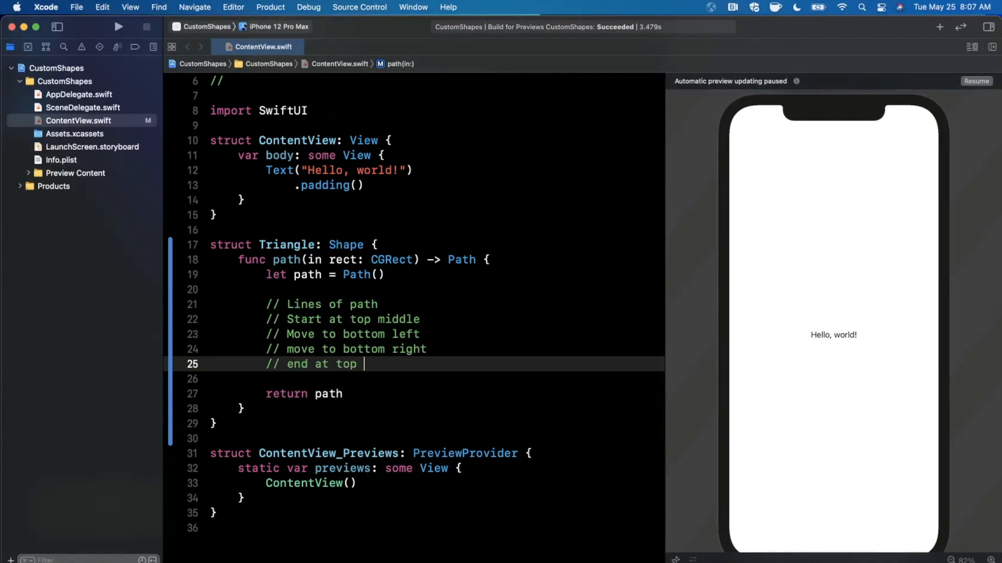
pyautogui.write('middle')
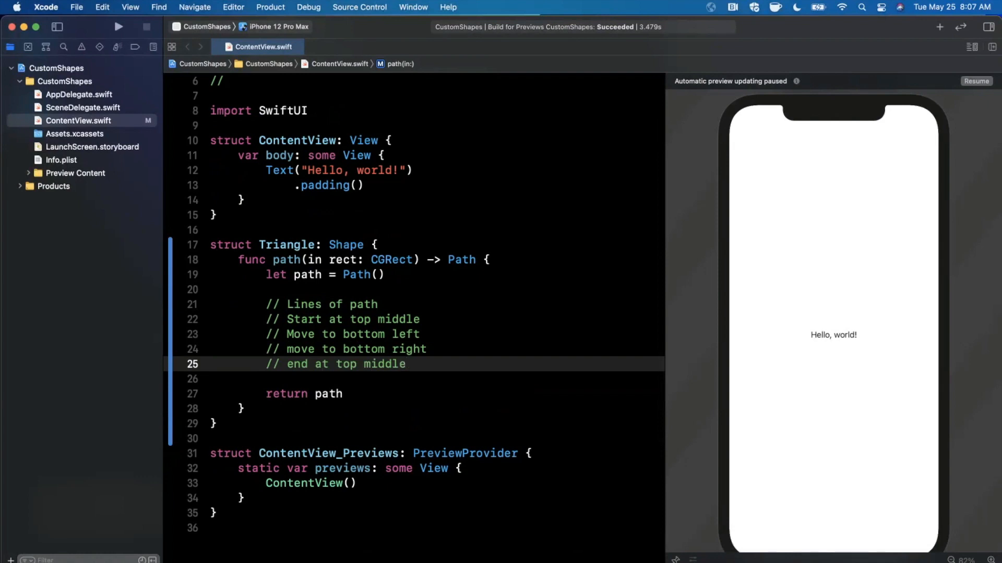
pyautogui.click(404, 365)
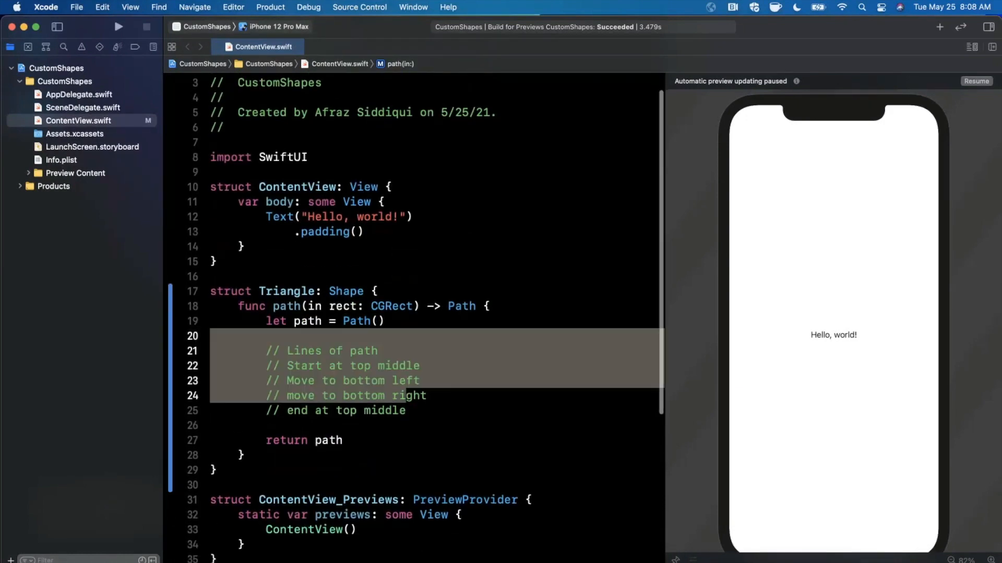
# Replace Hello, world! with a NavigationView titled 'Custom Shapes' holding a red Triangle.
pyautogui.click(364, 259)
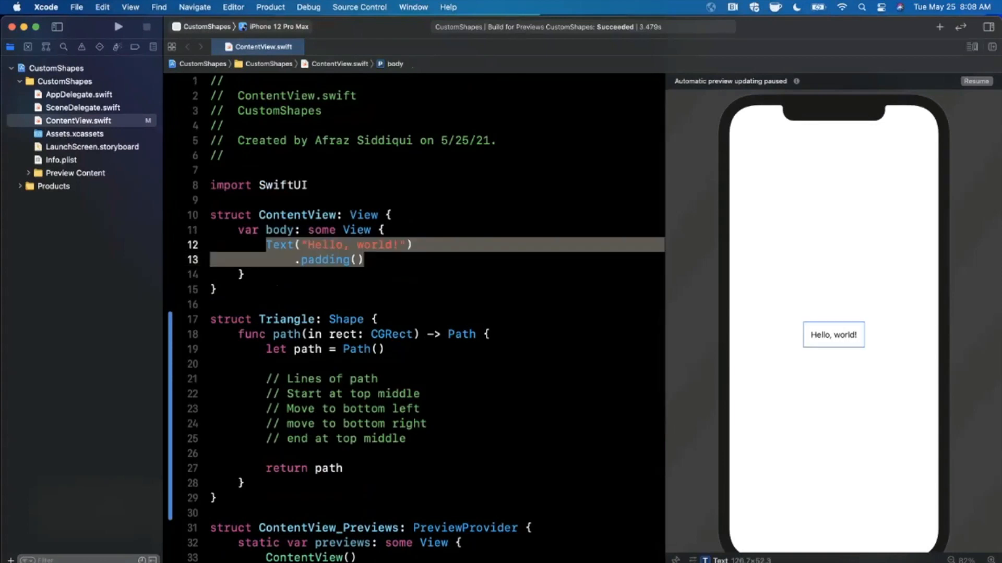
pyautogui.write('NavigationView {')
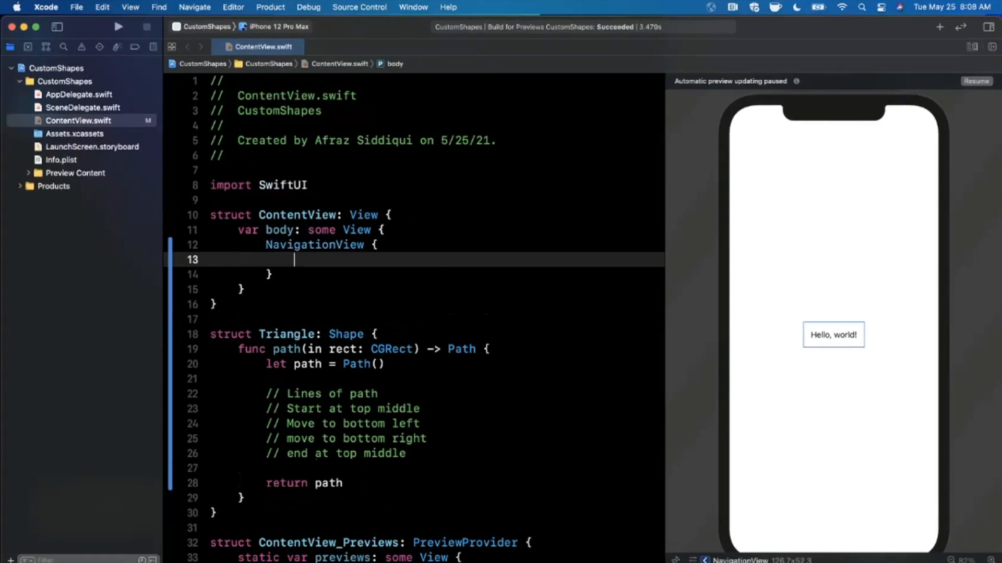
pyautogui.write('VStack {')
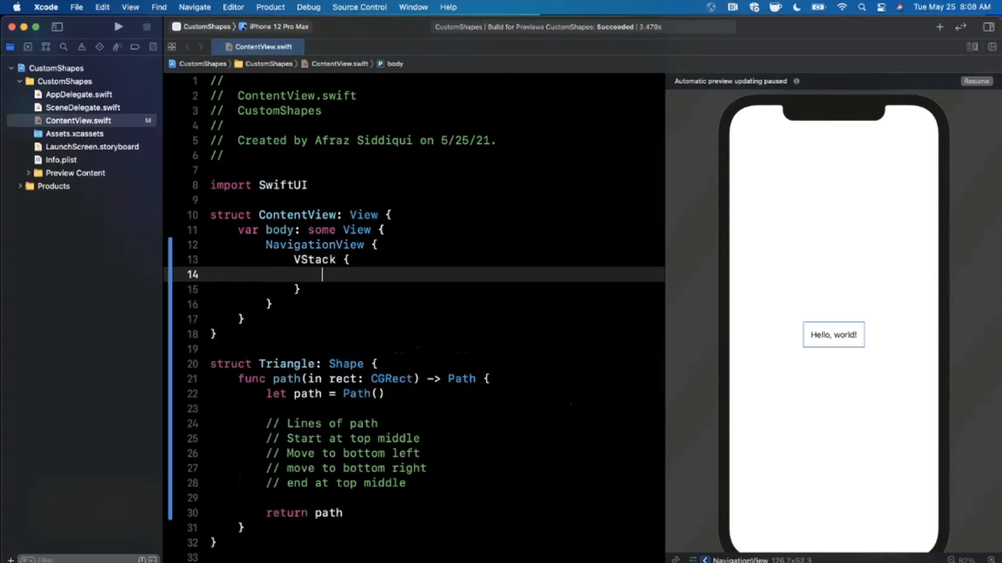
pyautogui.write('.navigationTitle("Cus')
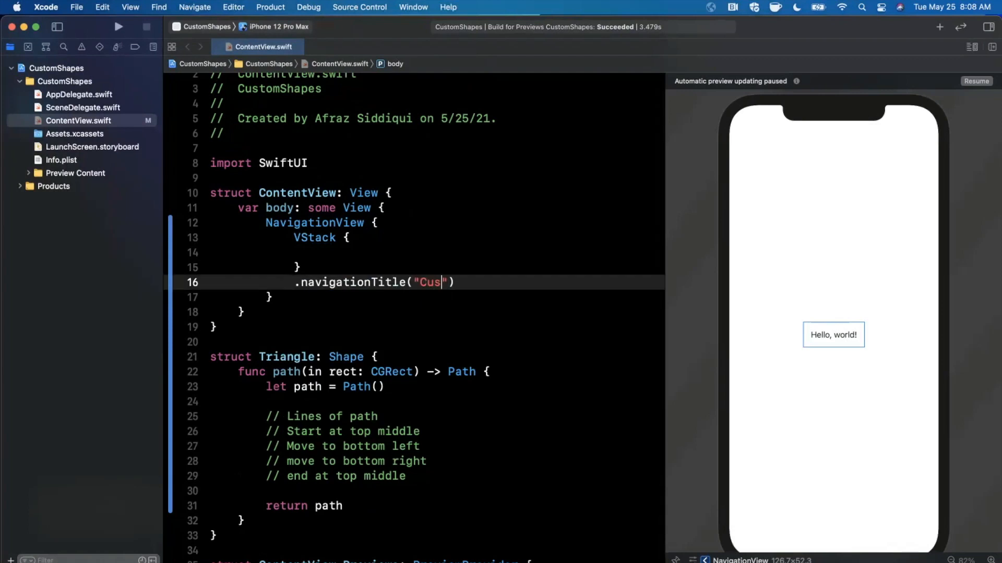
pyautogui.write('tom Shapes')
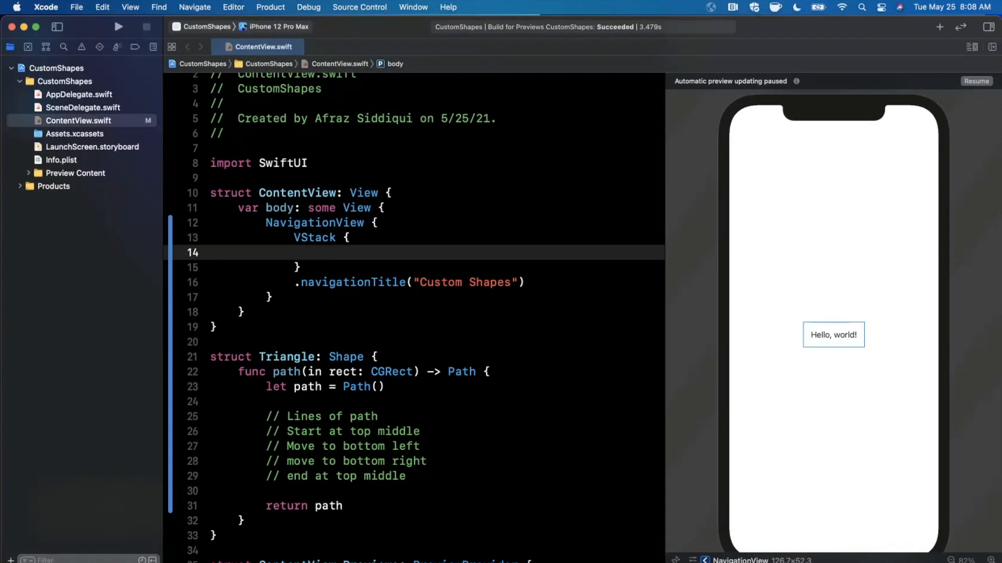
pyautogui.write('Triangle(')
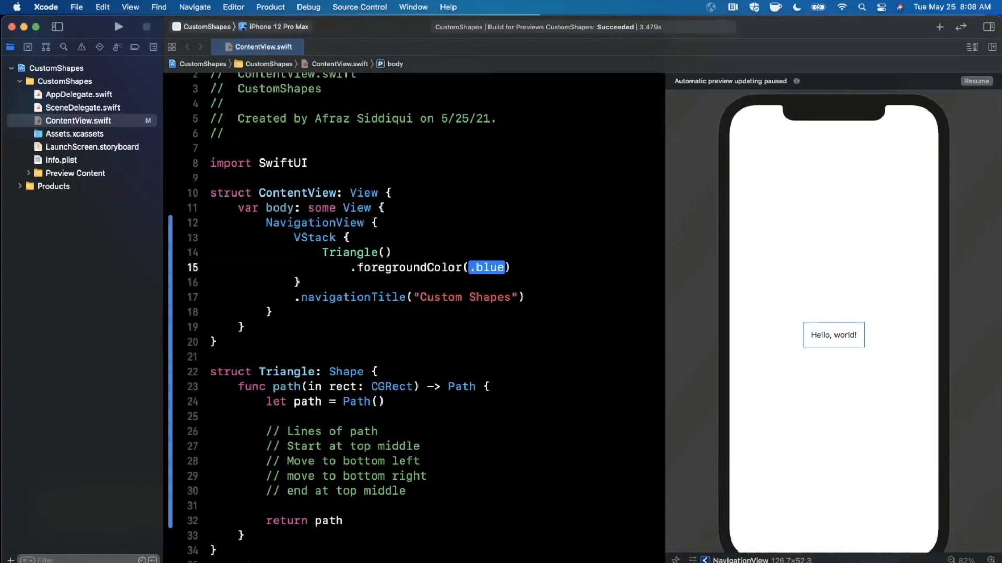
pyautogui.write('Color.red')
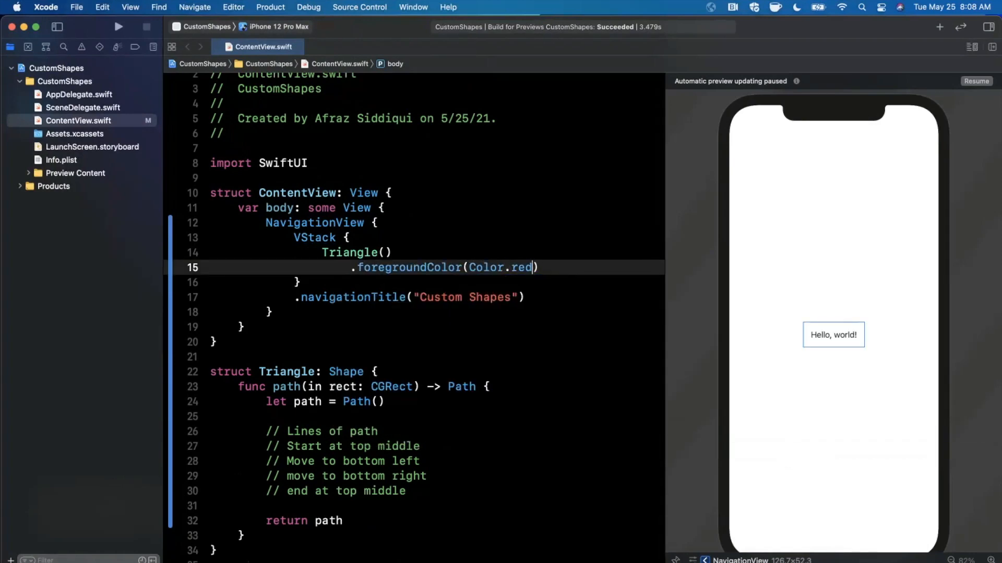
pyautogui.click(976, 82)
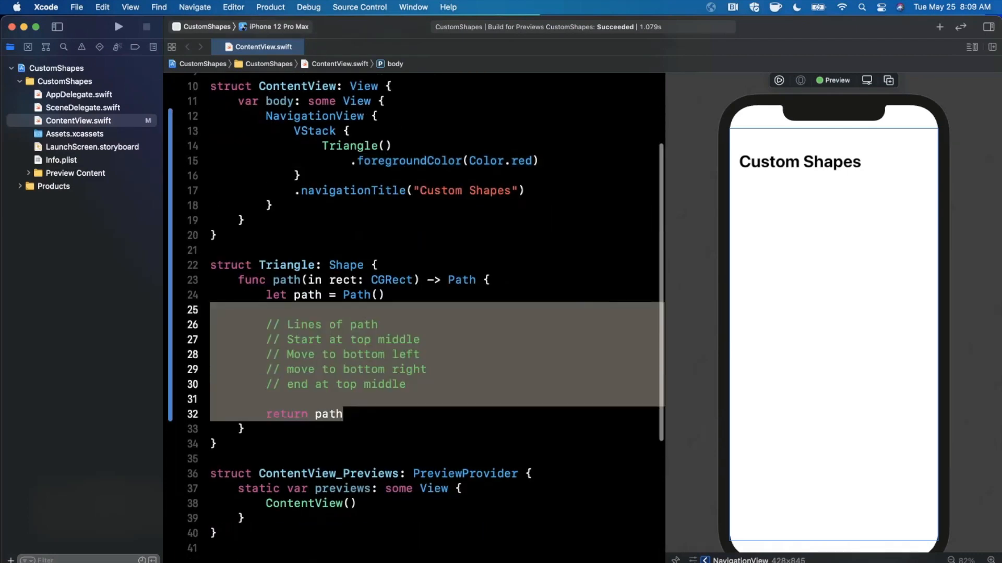
# Add path.move(to:) at rect.midX, rect.minY and accept the fix changing let to var.
pyautogui.click(407, 385)
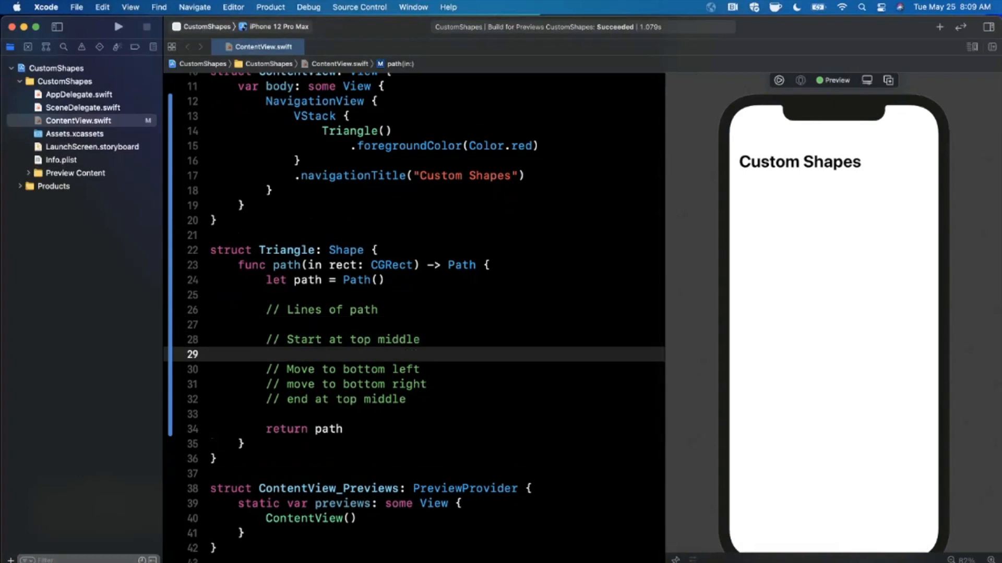
pyautogui.write('path.move(to: CGPoint(x: CGFloat, y: CGFloat')
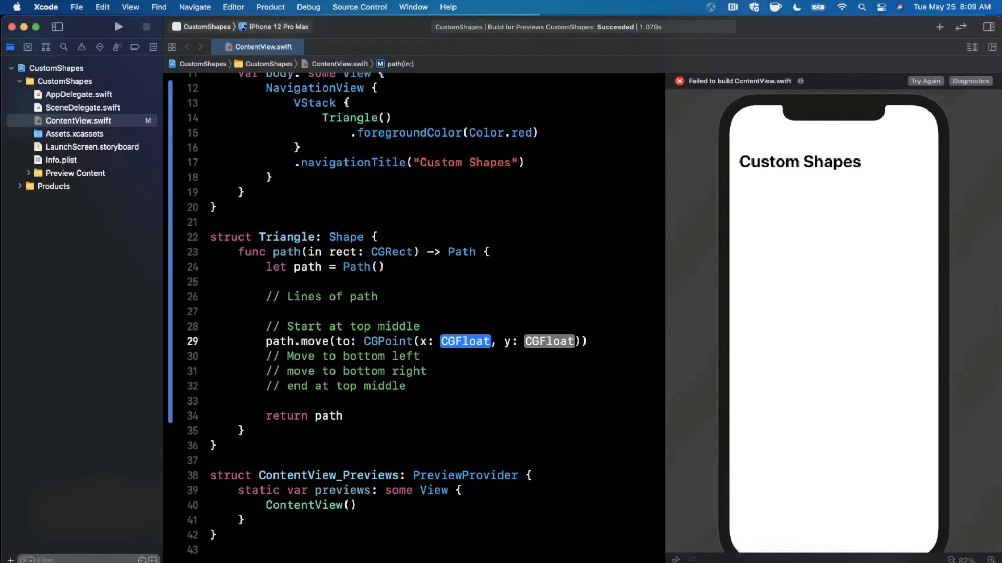
pyautogui.write('rect.midX')
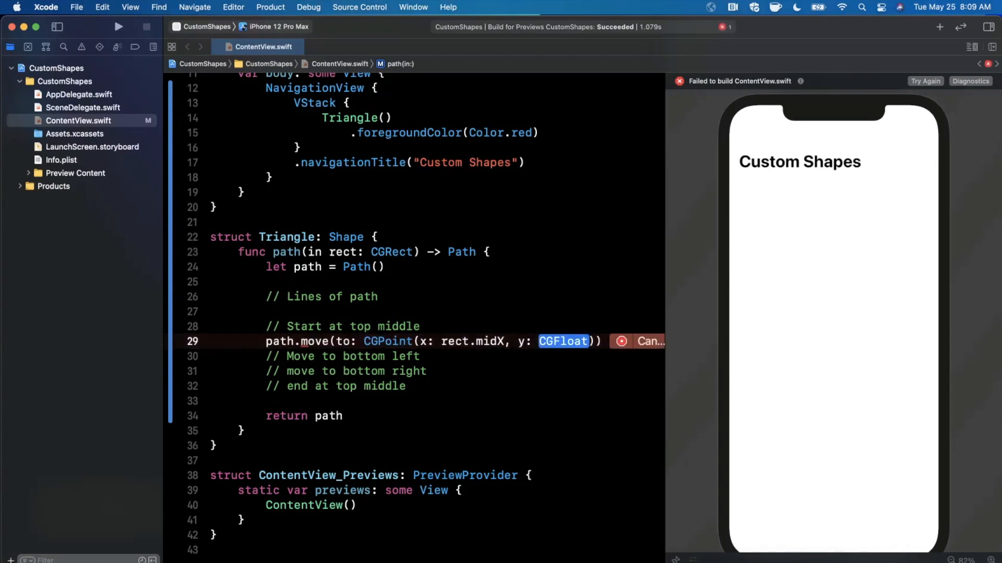
pyautogui.write('rect.miny')
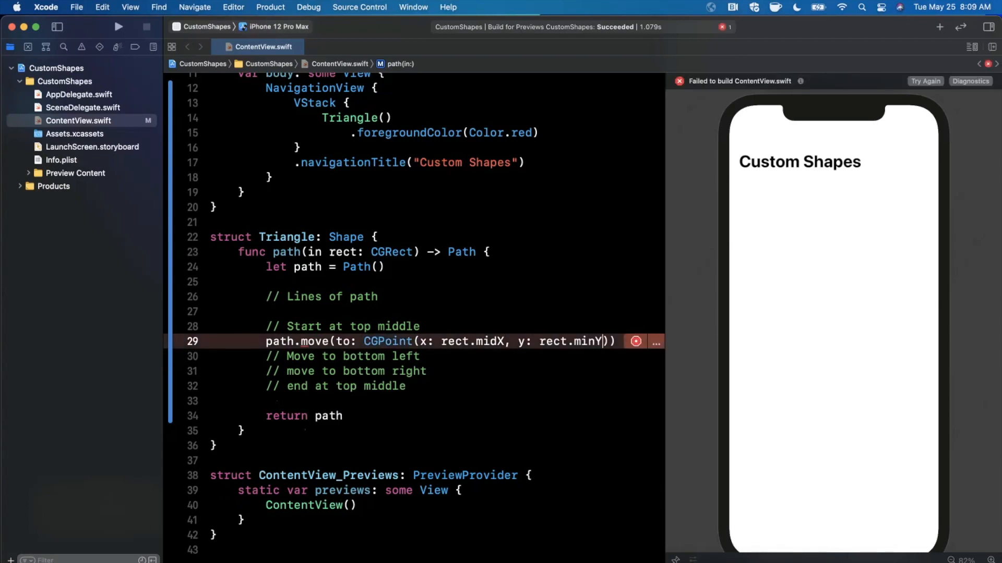
pyautogui.click(634, 341)
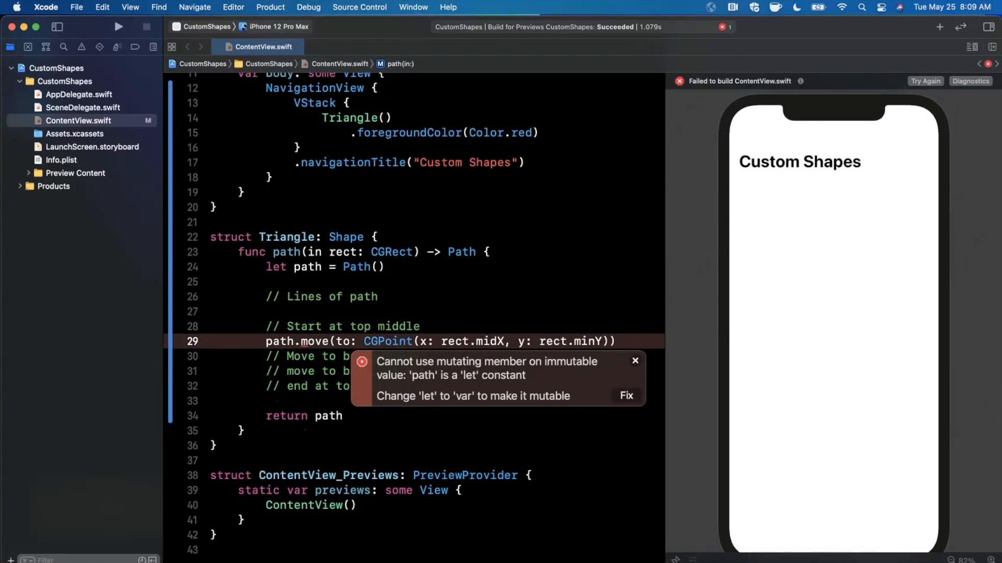
pyautogui.click(626, 396)
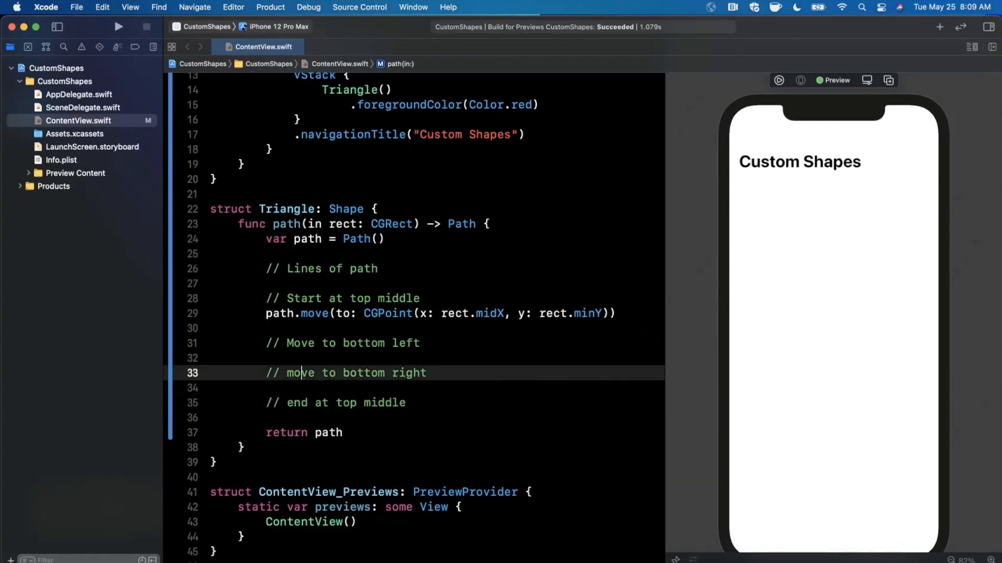
# Add path.addLine calls toward bottom left (rect.minX, rect.maxY) and bottom right.
pyautogui.write('path')
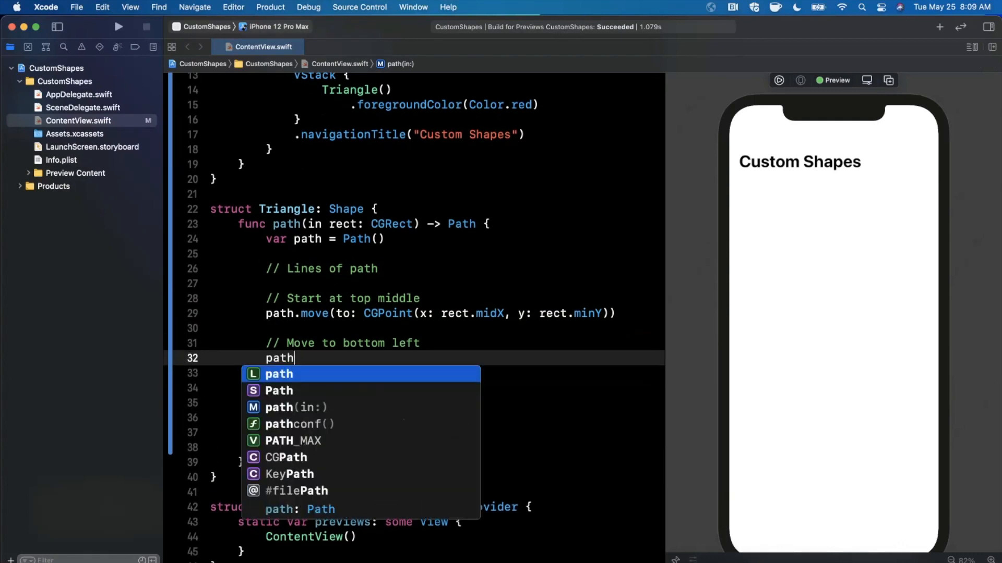
pyautogui.write('.addli')
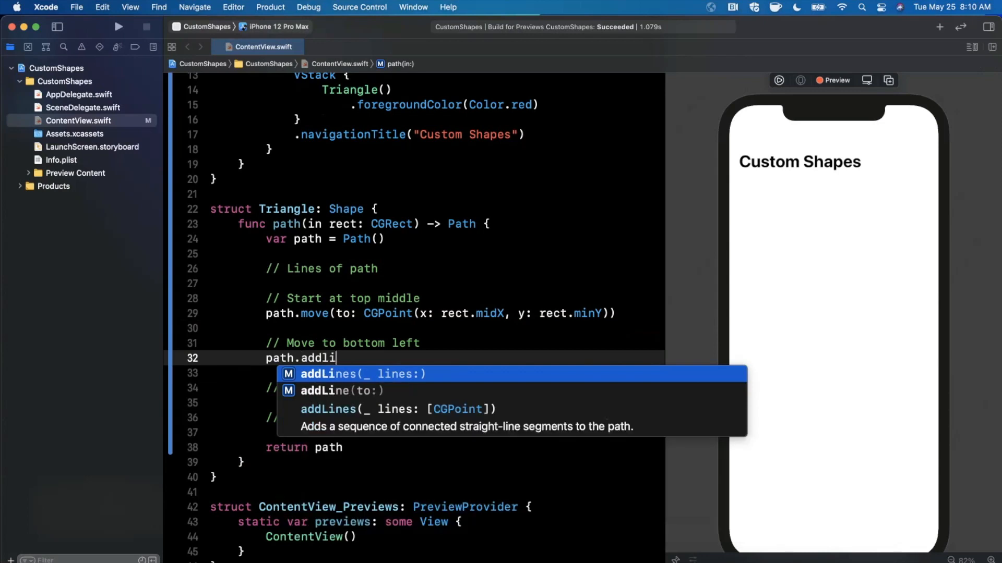
pyautogui.write('ne')
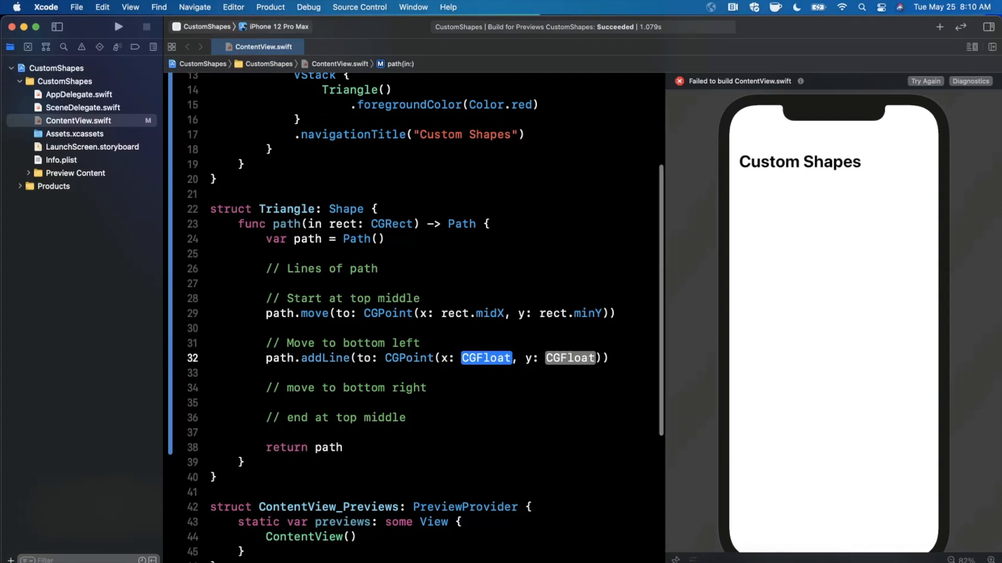
pyautogui.write('rect.ma')
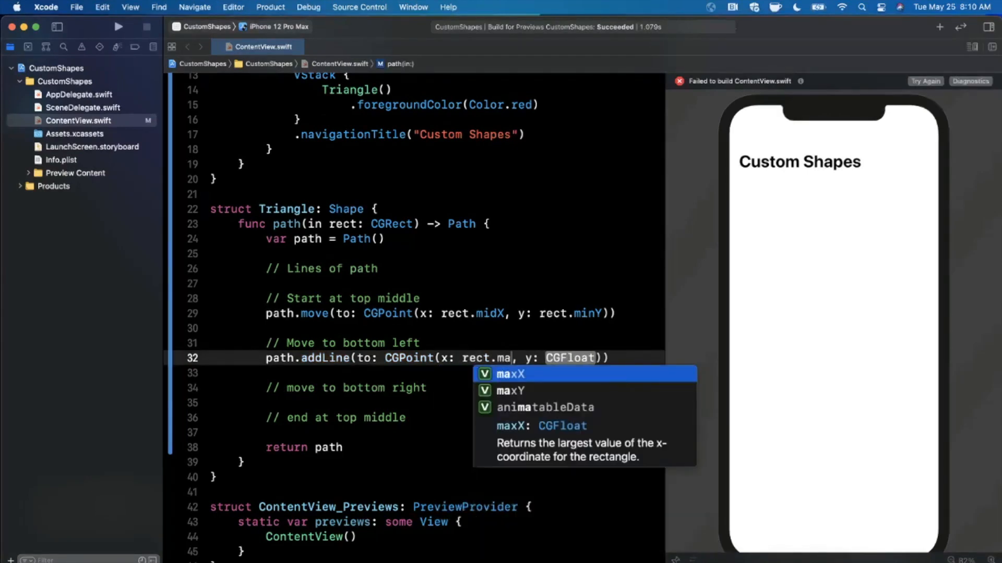
pyautogui.write('x')
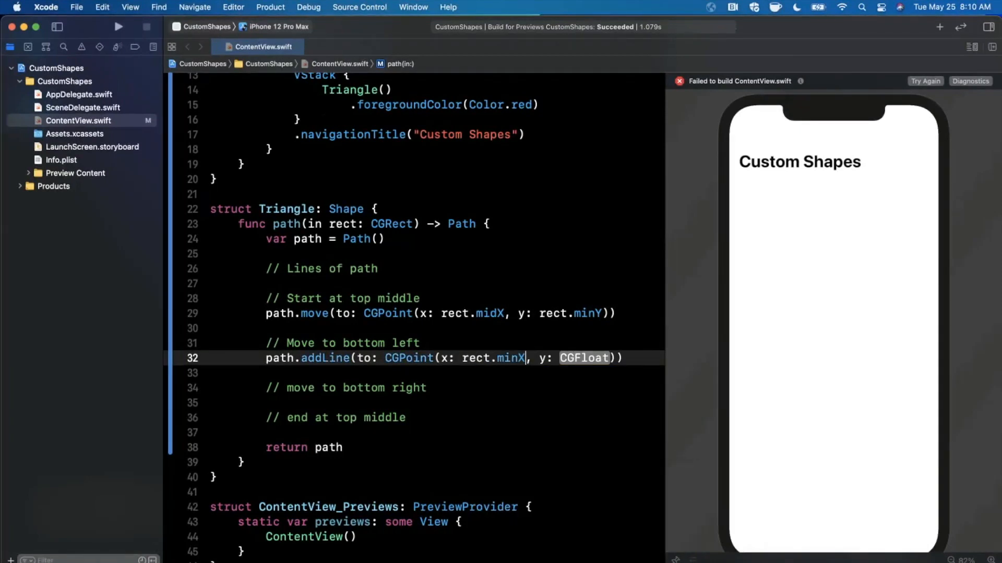
pyautogui.write('rect.maxY')
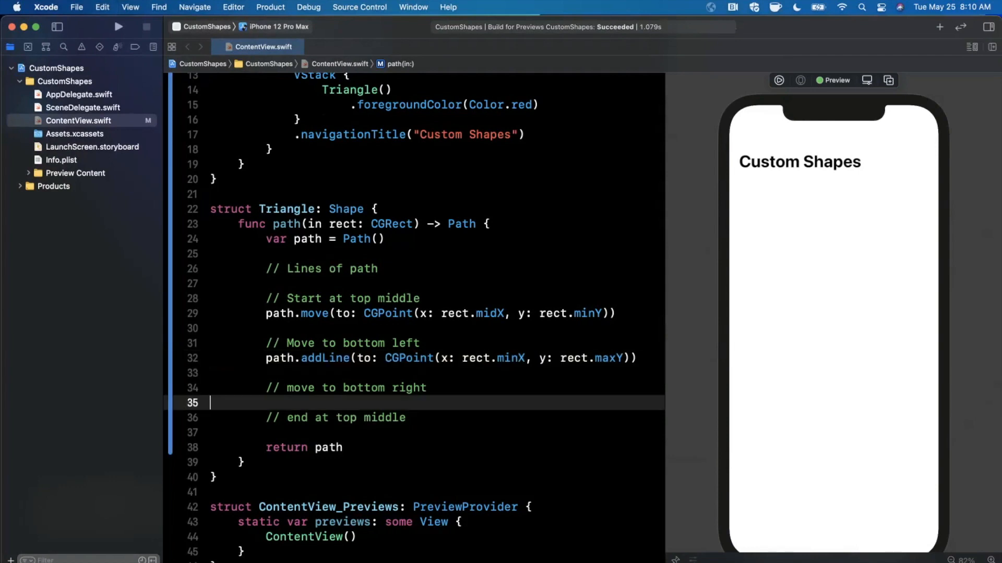
pyautogui.write('path.addLine(to: CGPoint(x: rect.minX, y: rect.maxY))')
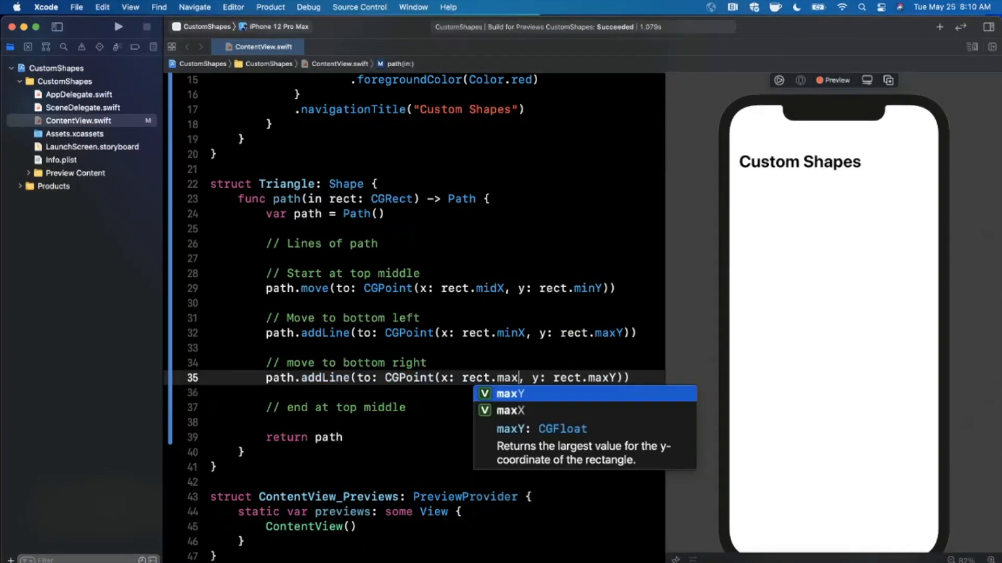
pyautogui.write('X')
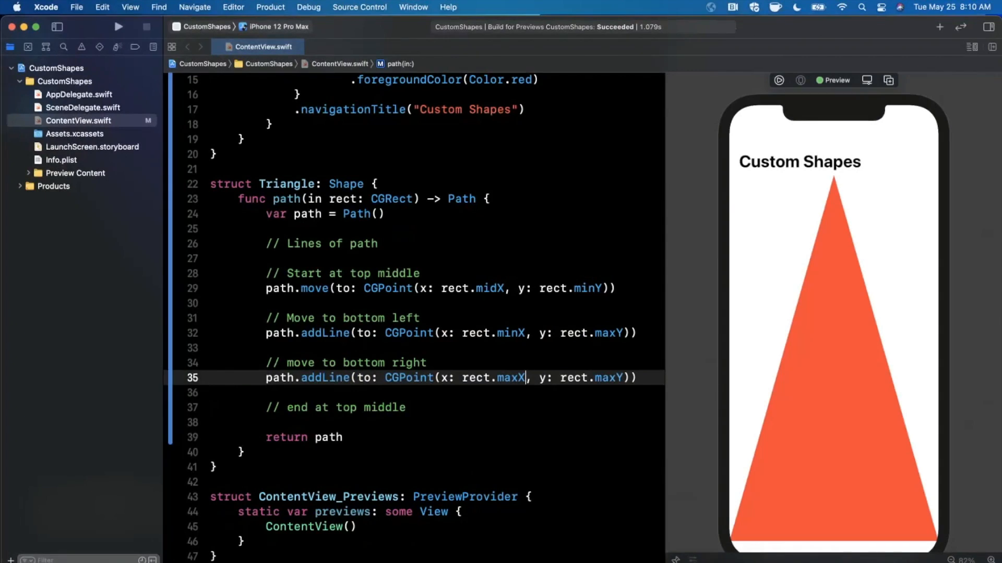
# Adjust the duplicated lines' coordinates to reach bottom right and return to top middle.
pyautogui.doubleClick(609, 378)
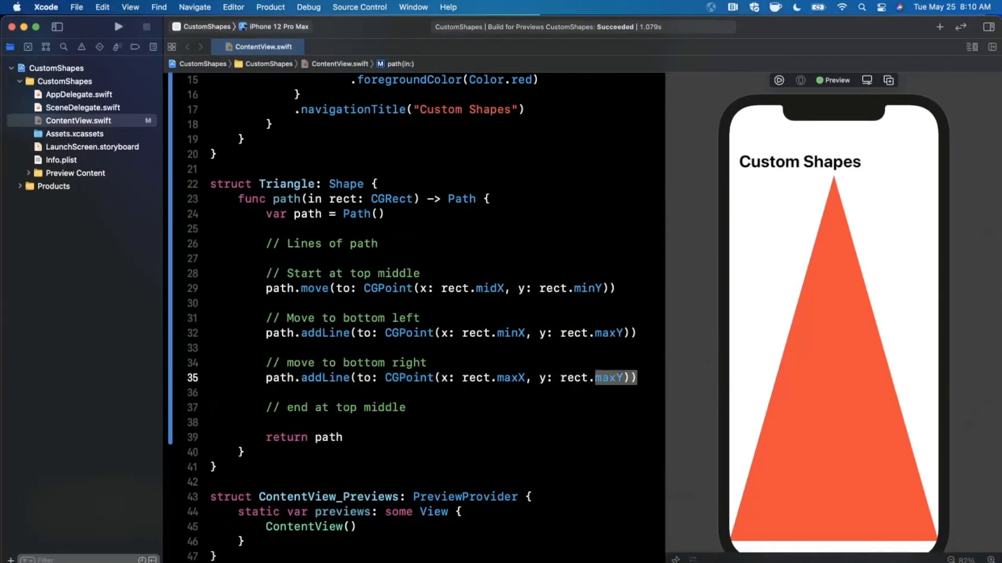
pyautogui.scroll(-3)
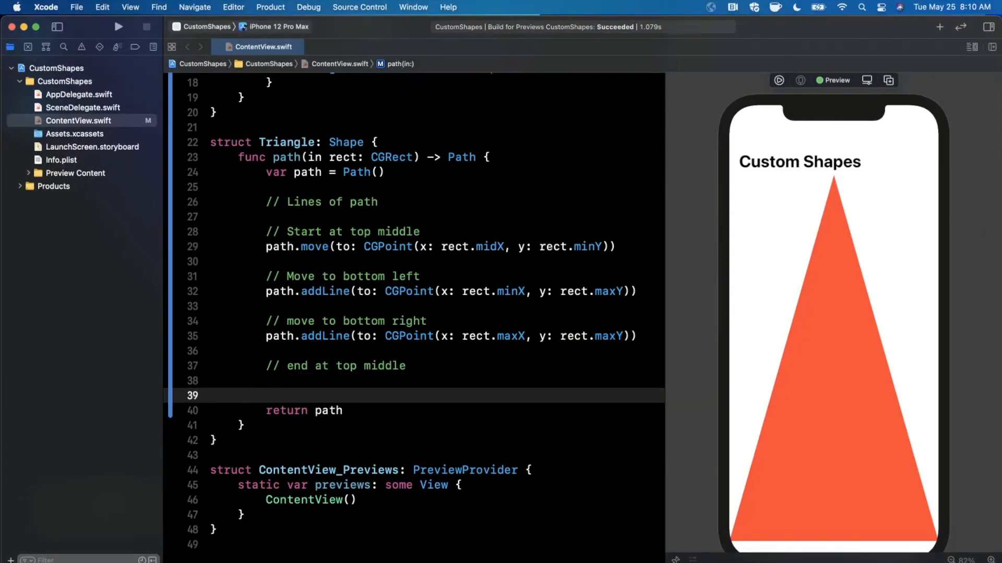
pyautogui.write('path.addLine(to: CGPoint(x: rect.minX, y: rect.maxY))')
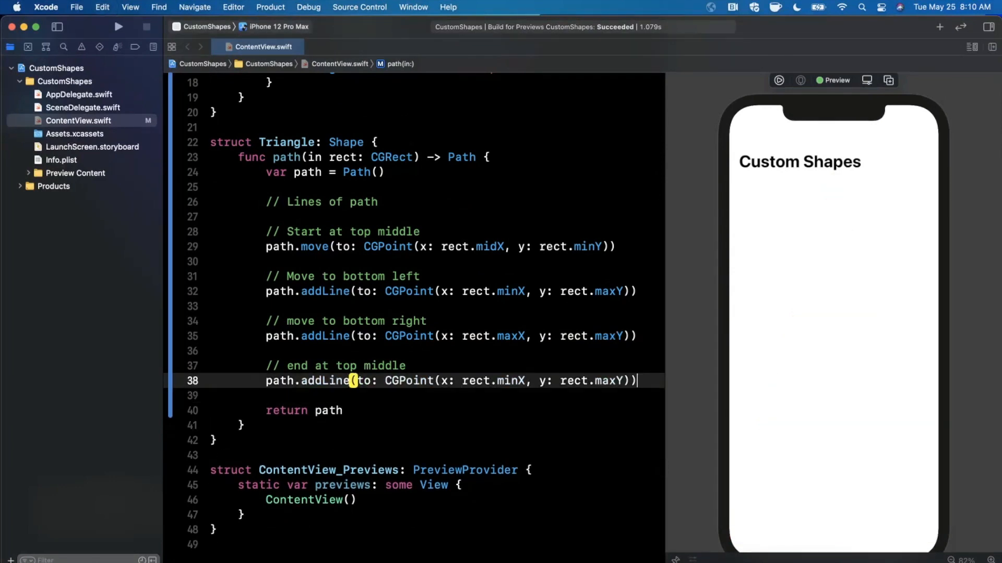
pyautogui.doubleClick(510, 381)
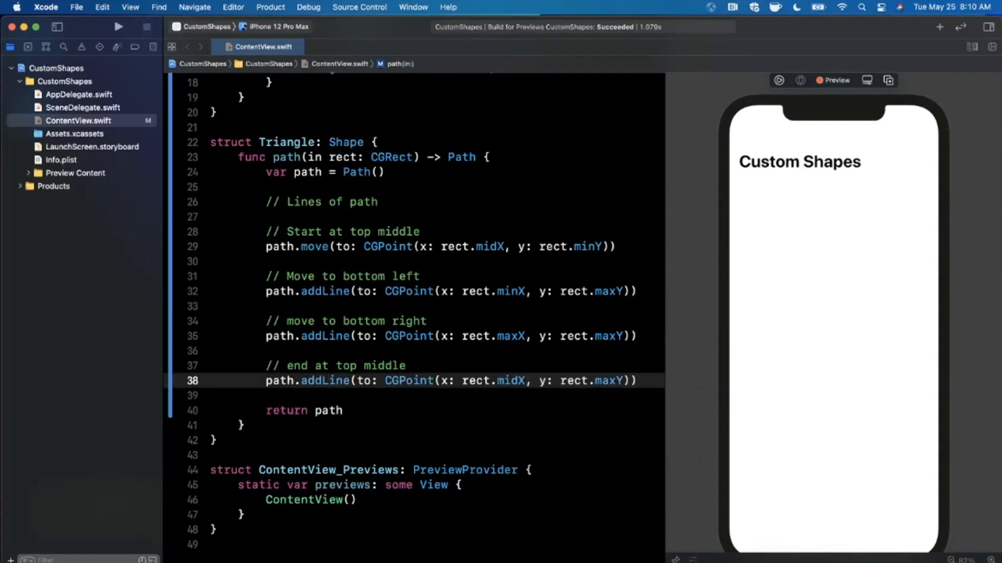
pyautogui.write('min')
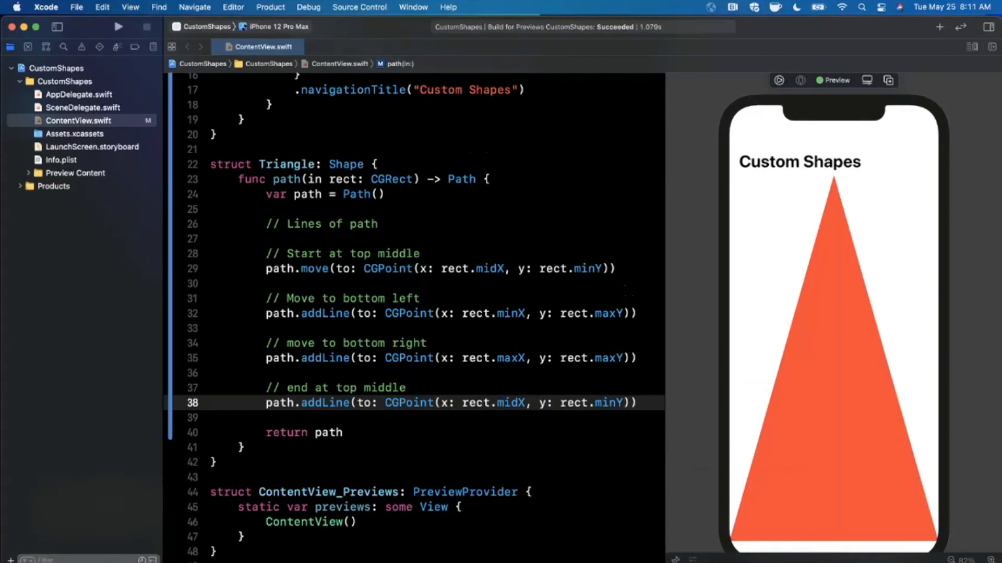
pyautogui.click(620, 402)
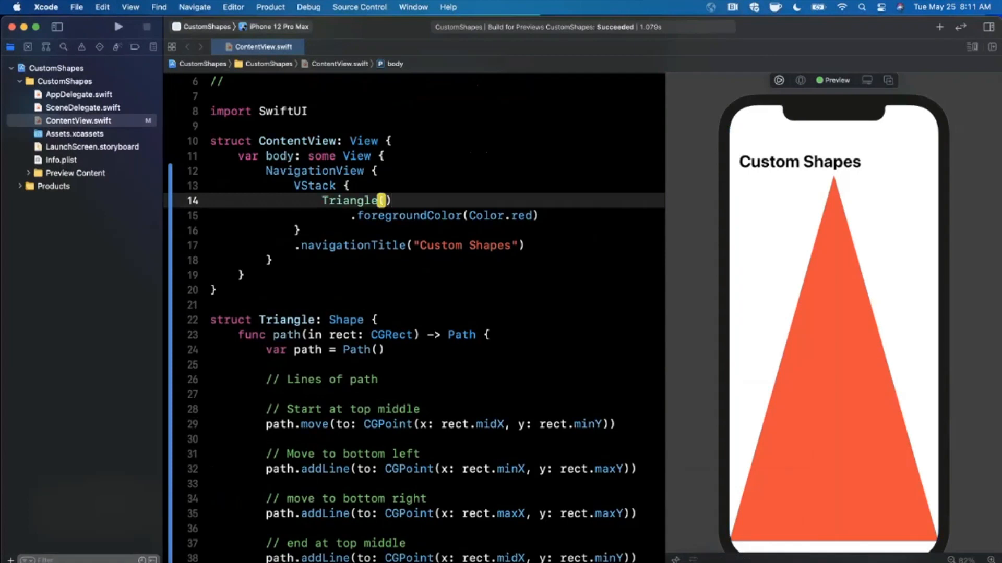
# Add .frame(width: 150, height: 150) to Triangle and change Color.red to Color.blue.
pyautogui.write('.frame()')
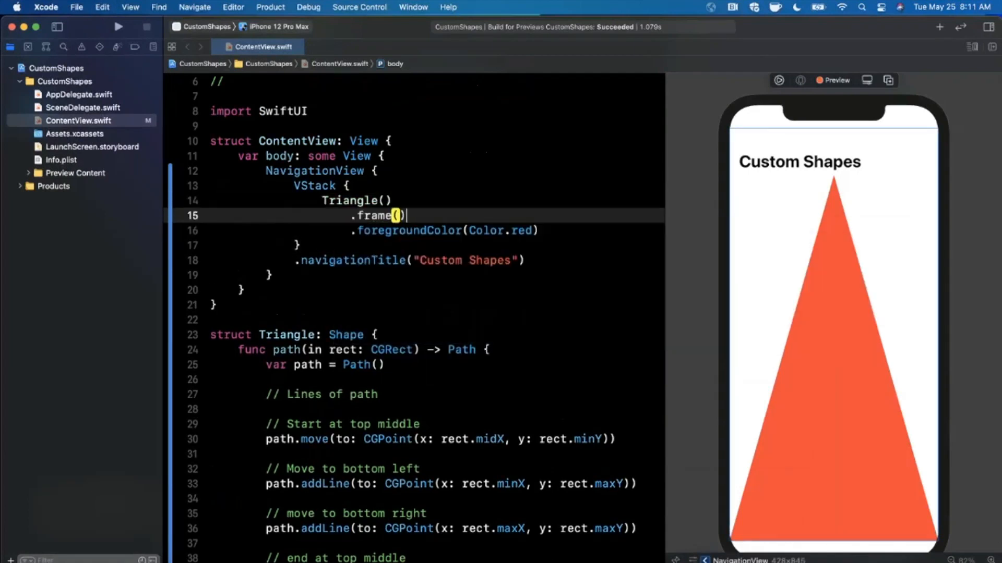
pyautogui.write('width:')
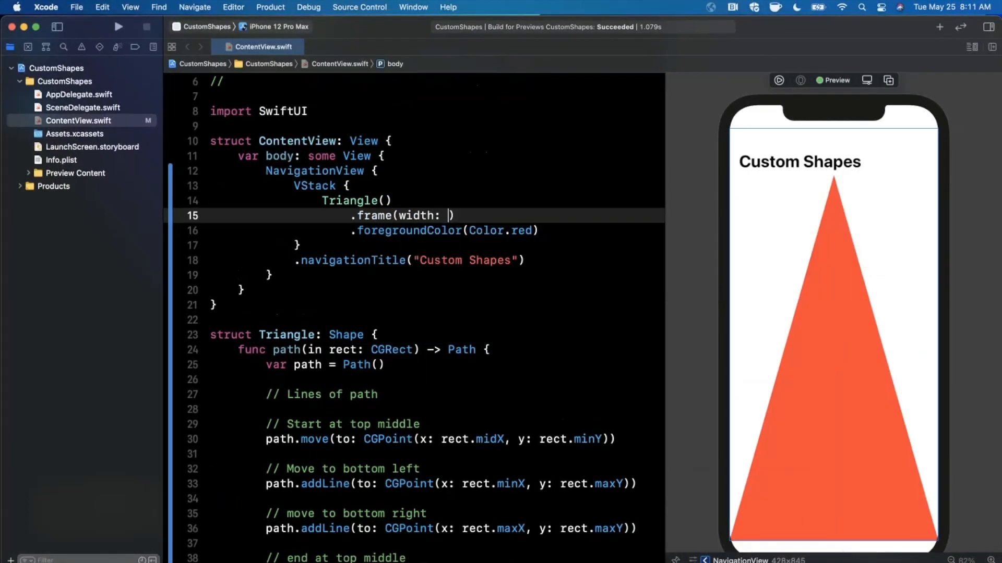
pyautogui.write('150, height: 150')
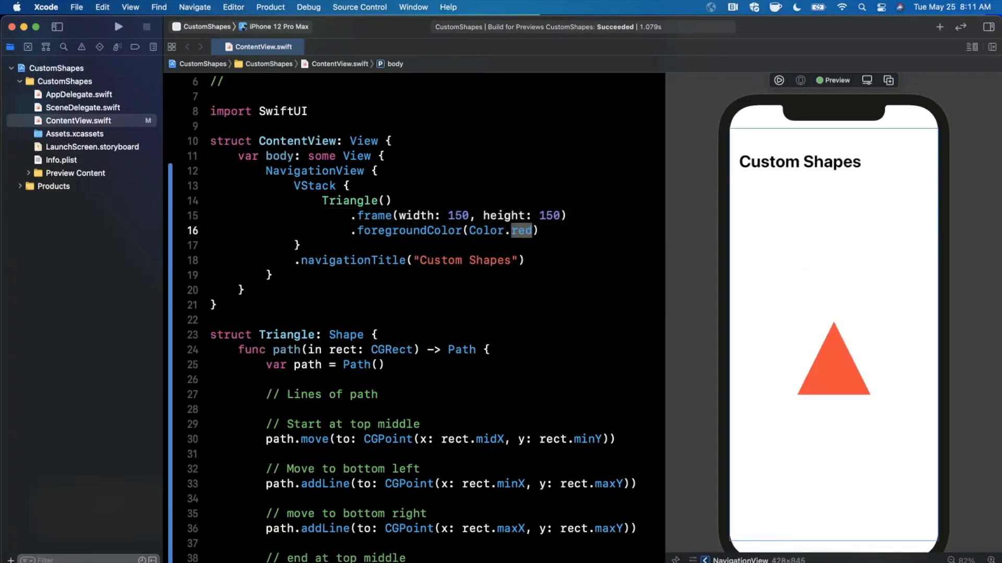
pyautogui.write('blue')
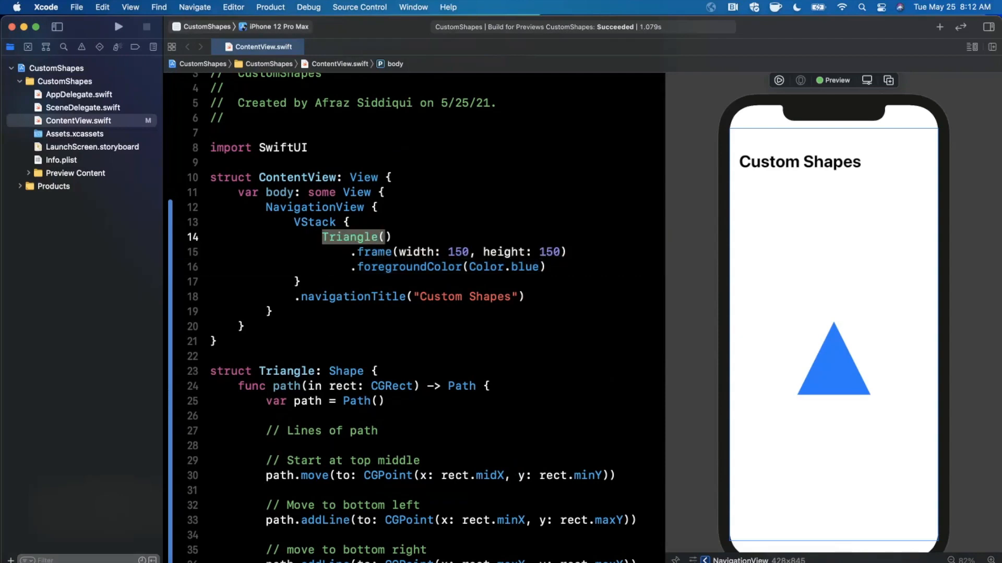
pyautogui.click(374, 252)
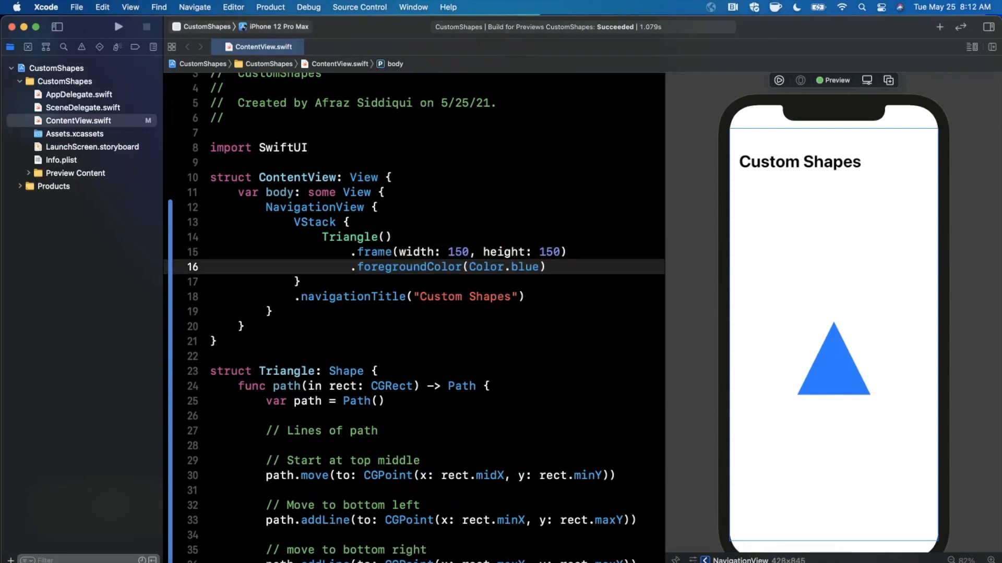
pyautogui.write('.onTapGesture {')
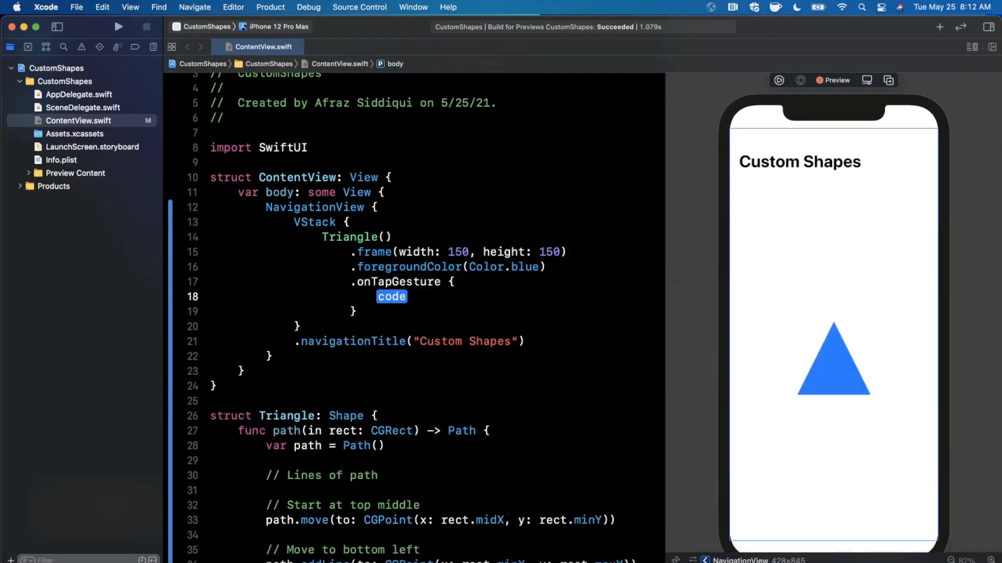
pyautogui.press('Delete')
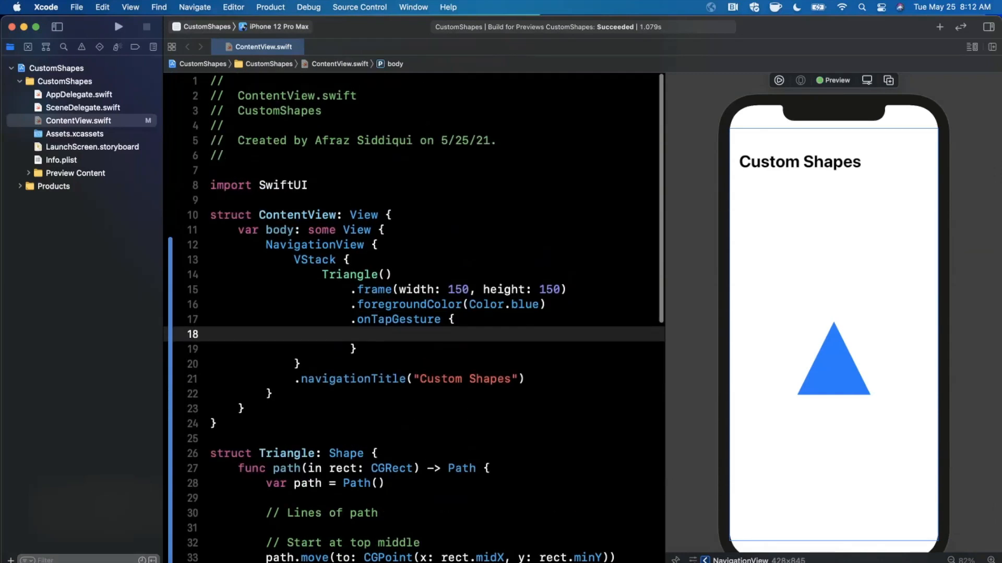
pyautogui.write('@')
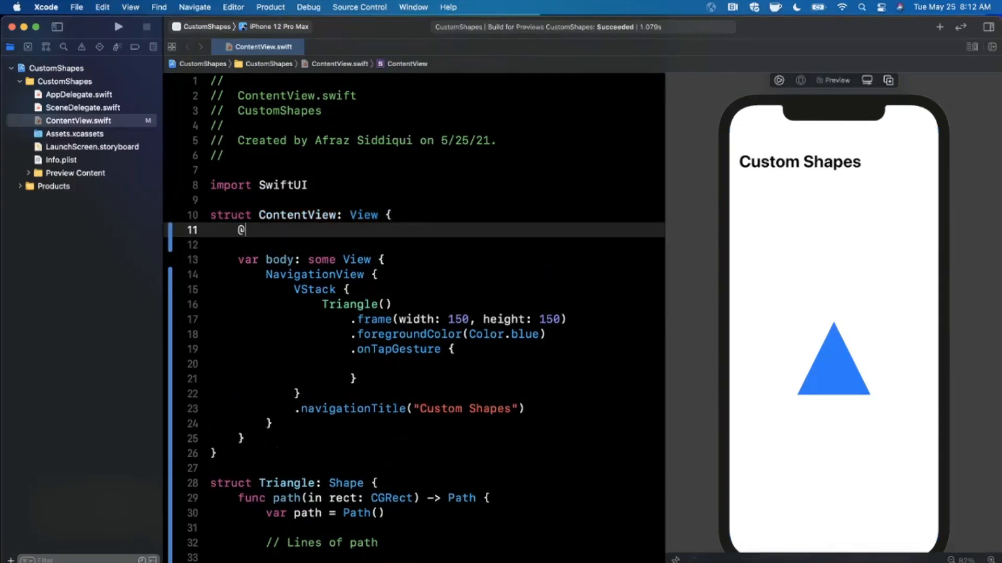
pyautogui.write('State var')
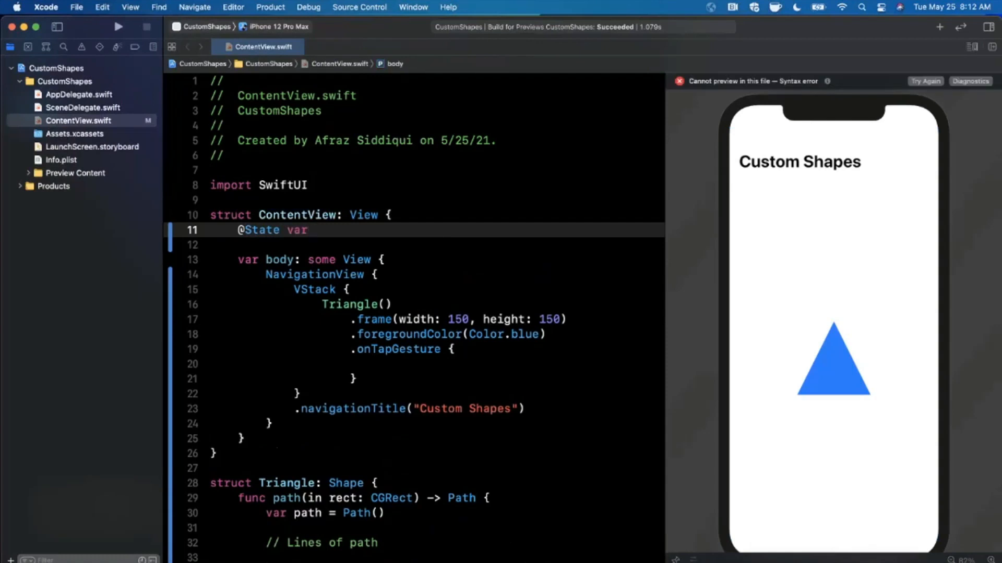
pyautogui.write('scale')
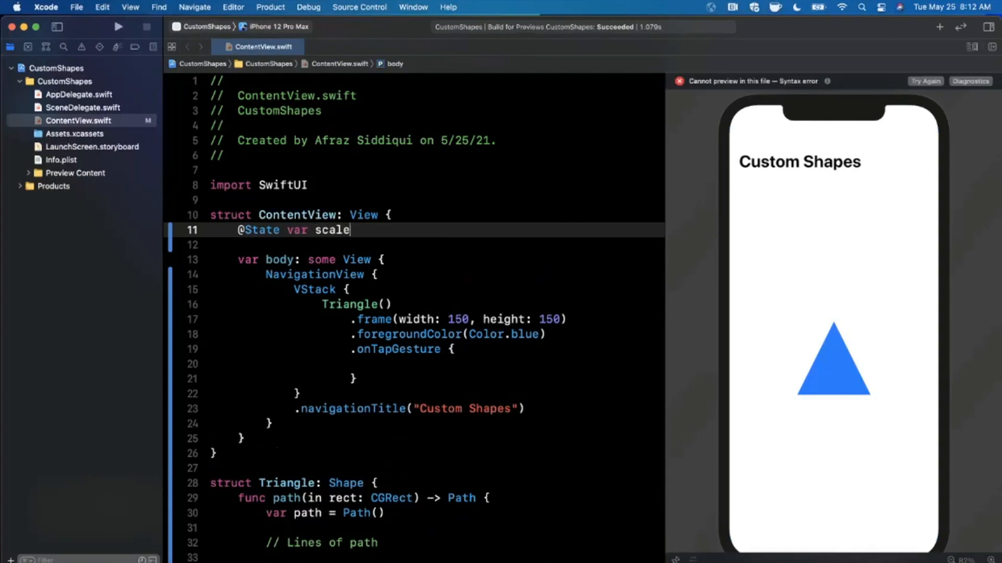
pyautogui.write('= 2')
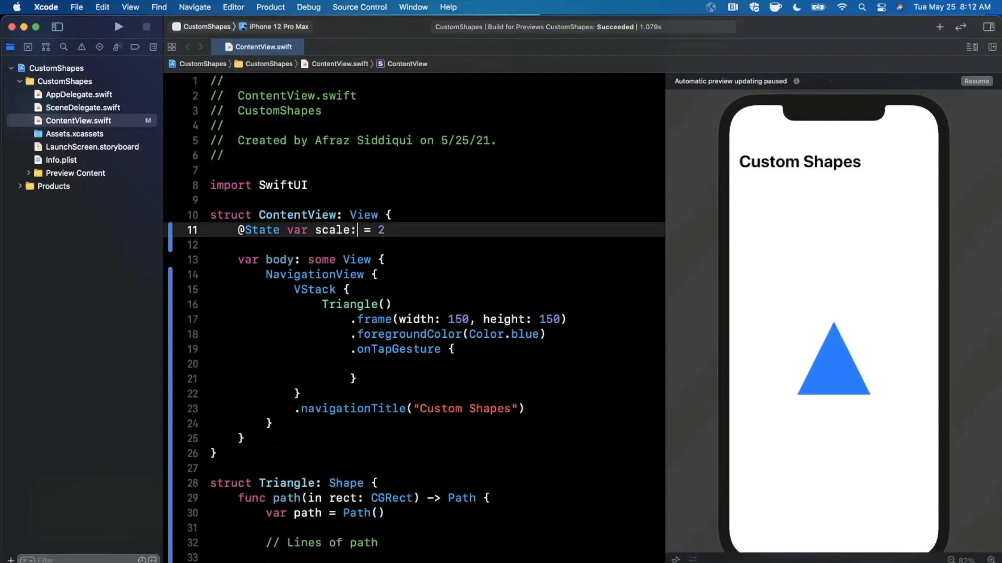
pyautogui.write('CGFloat')
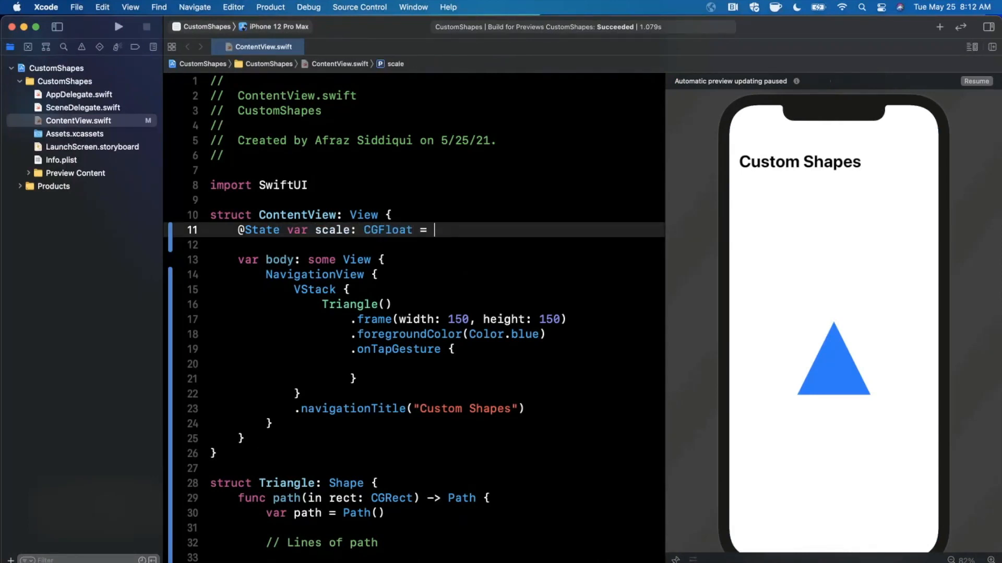
pyautogui.write('1')
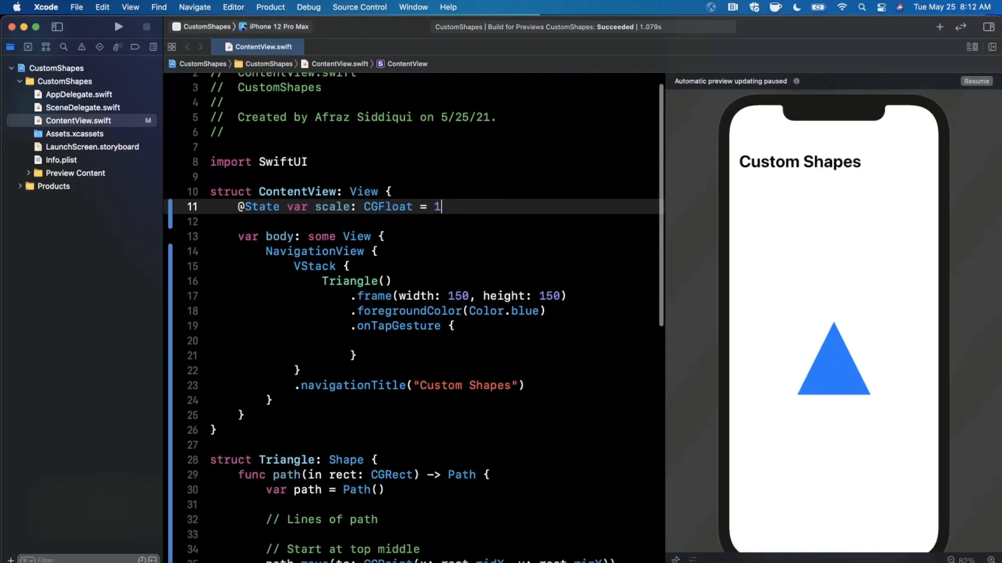
# Set self.scale = 2 on tap, apply .scaleEffect(scale), and resume the preview.
pyautogui.write('self')
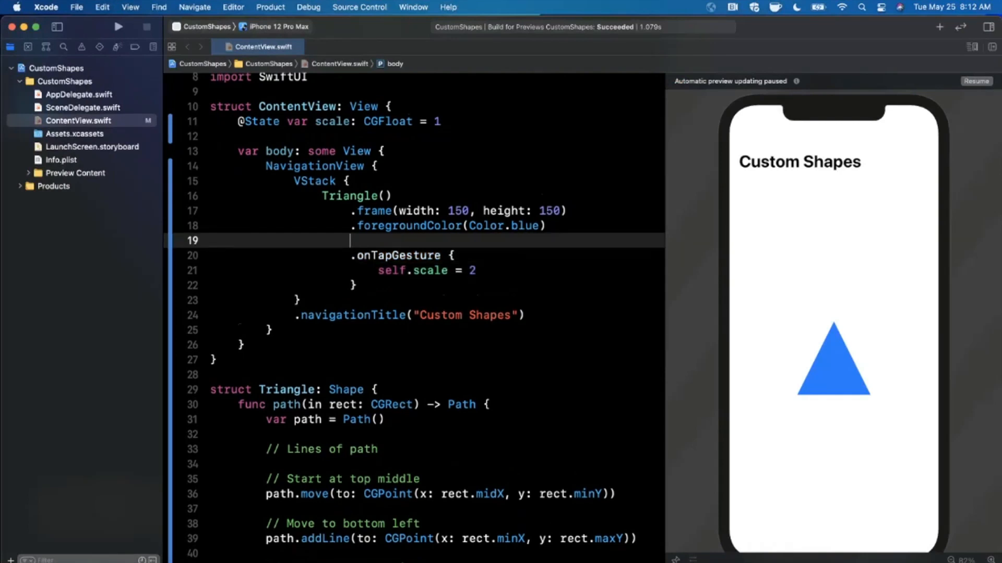
pyautogui.write('.scale')
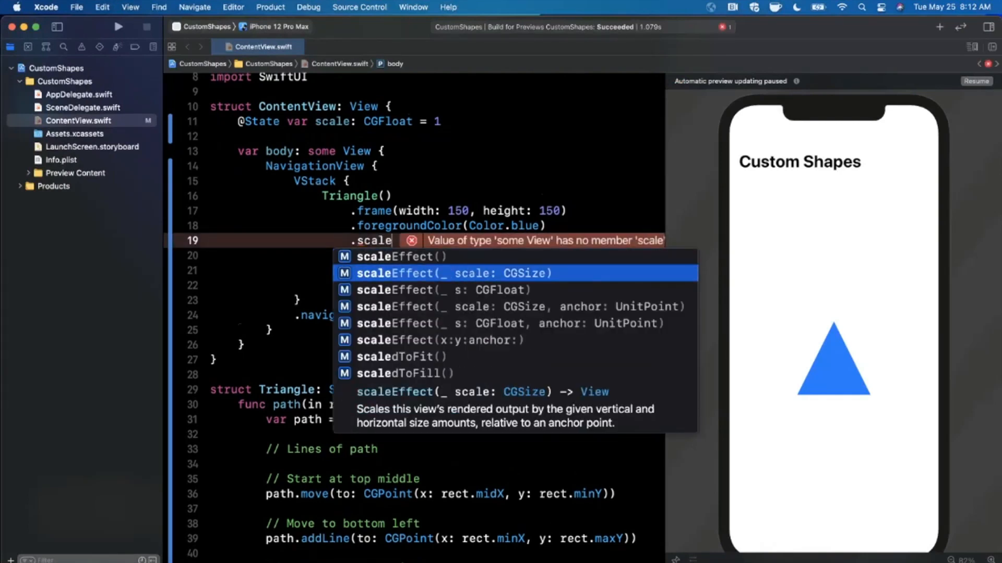
pyautogui.click(453, 273)
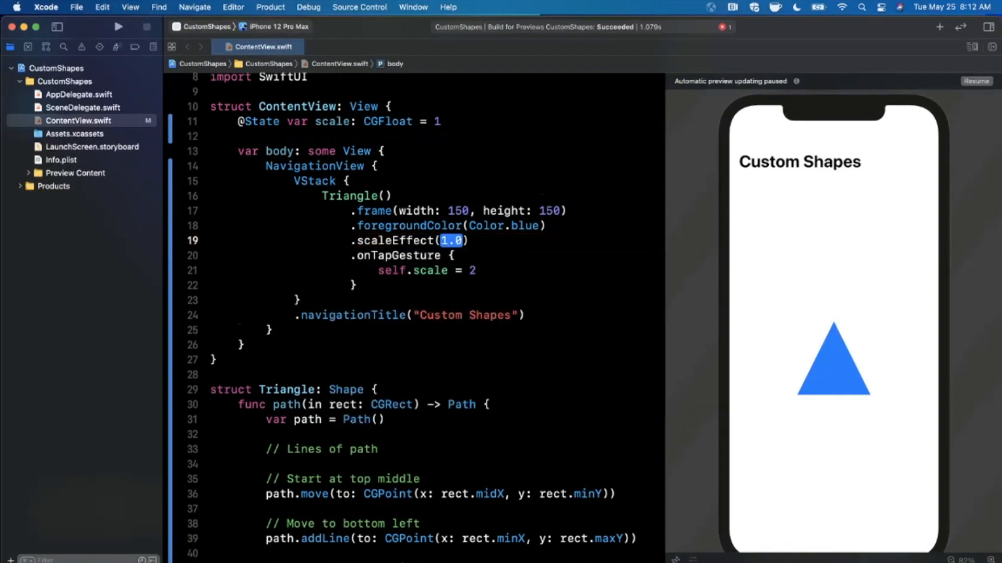
pyautogui.write('scale')
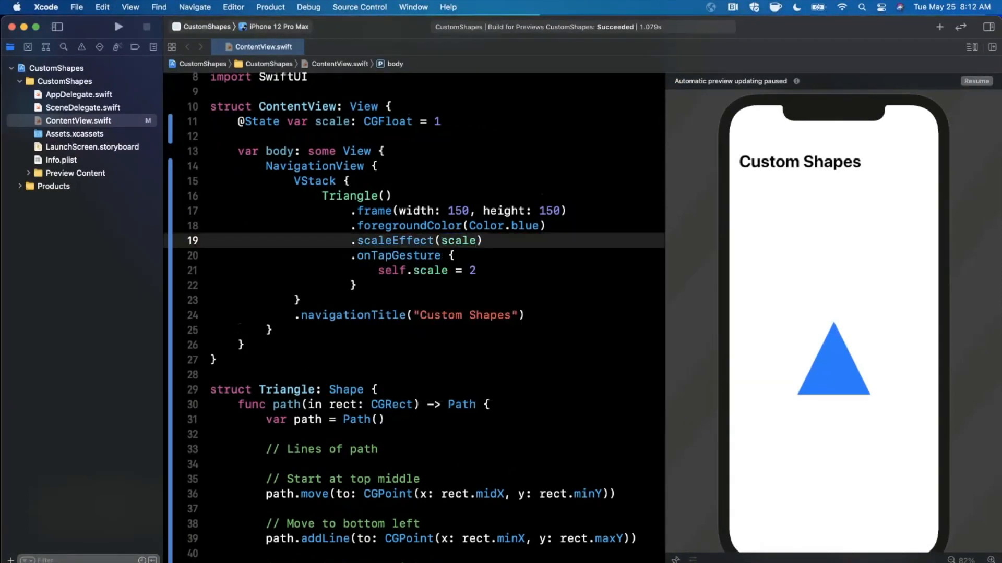
pyautogui.click(975, 81)
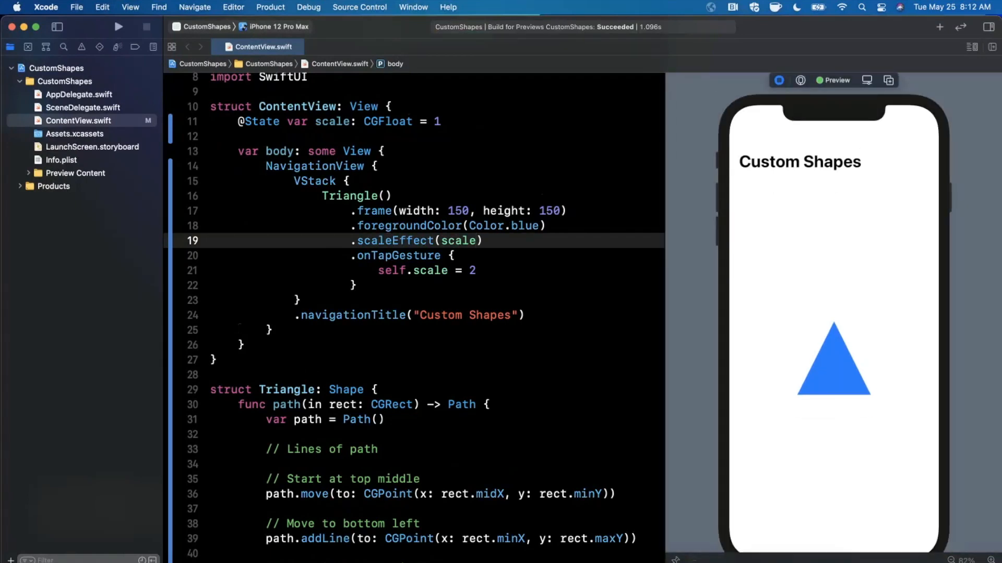
# Tap the triangle in the live preview and add .animation(.default) after .scaleEffect(scale).
pyautogui.click(832, 360)
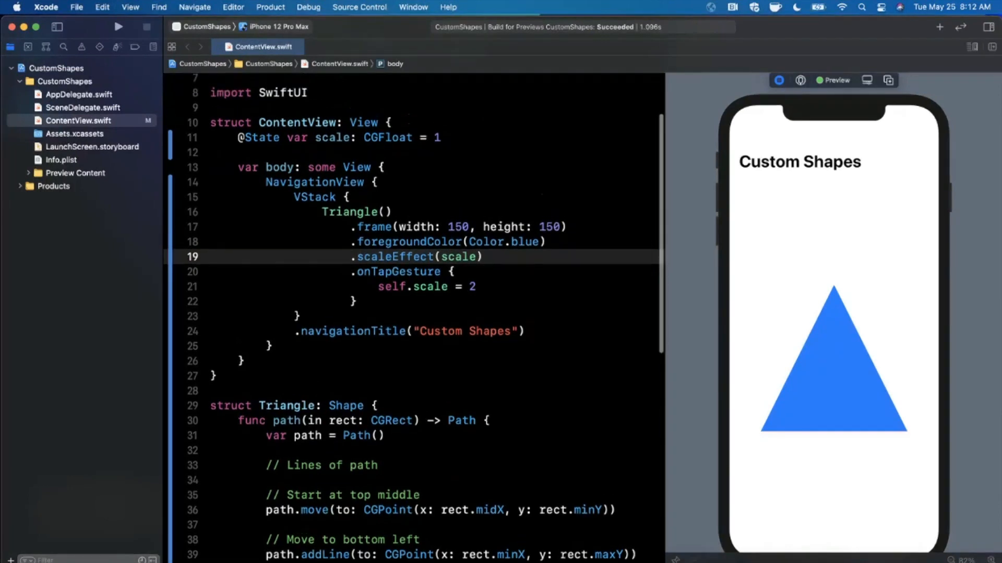
pyautogui.write('.animation(.easeIn)')
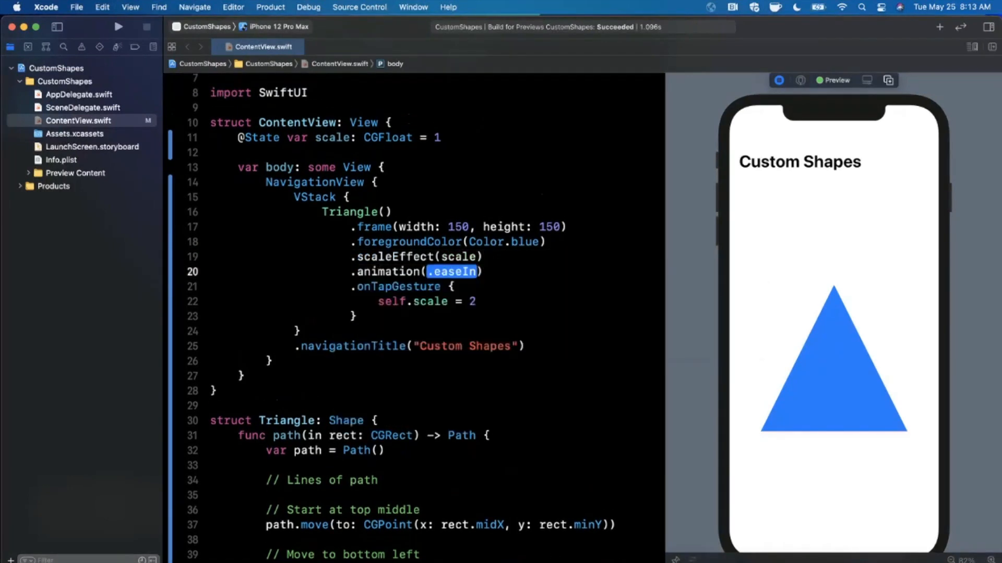
pyautogui.write('.default')
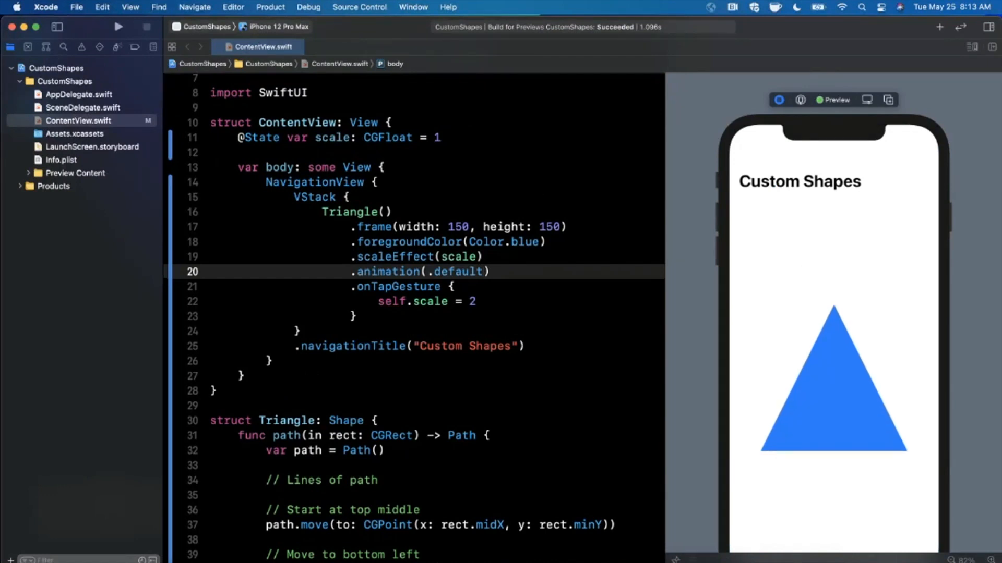
pyautogui.scroll(-3)
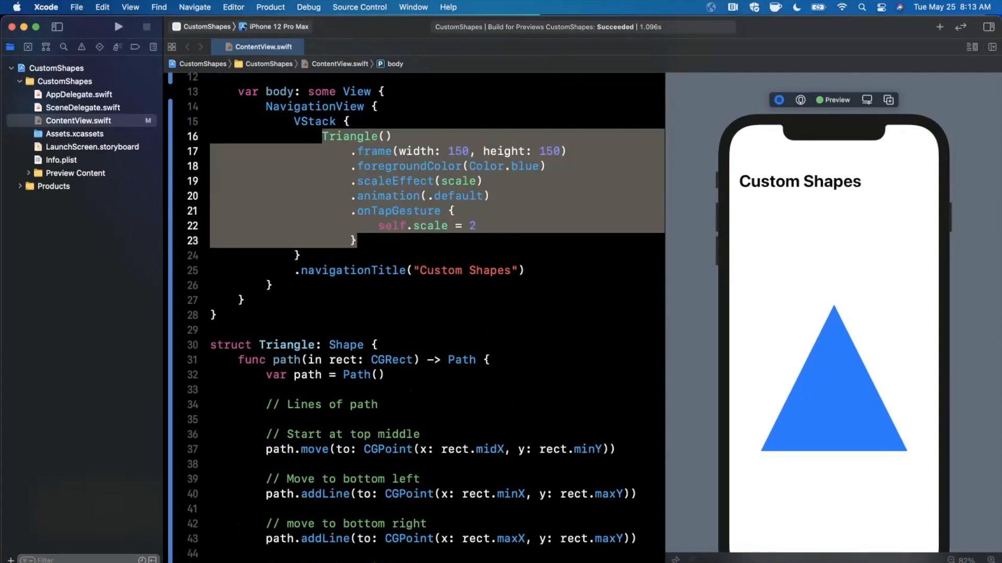
# Put the Triangle in a Button's label, remove onTapGesture, and use self.scale in the action.
pyautogui.write('Button*')
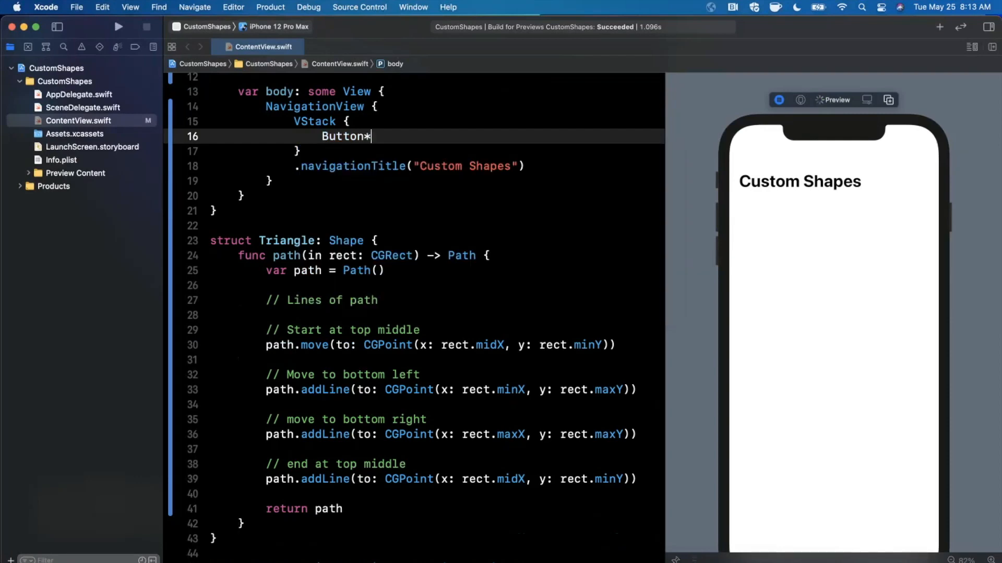
pyautogui.write('(action: {')
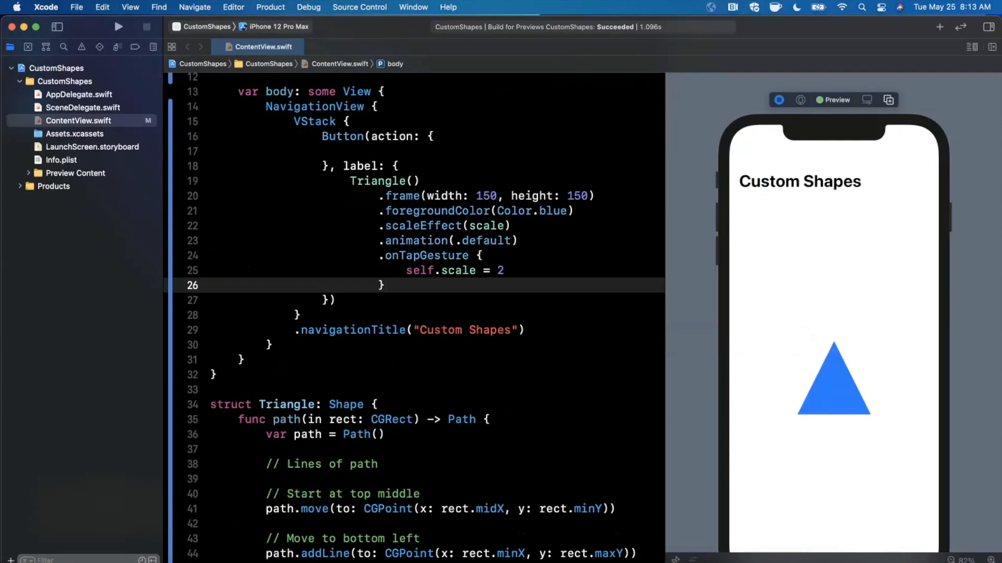
pyautogui.click(383, 285)
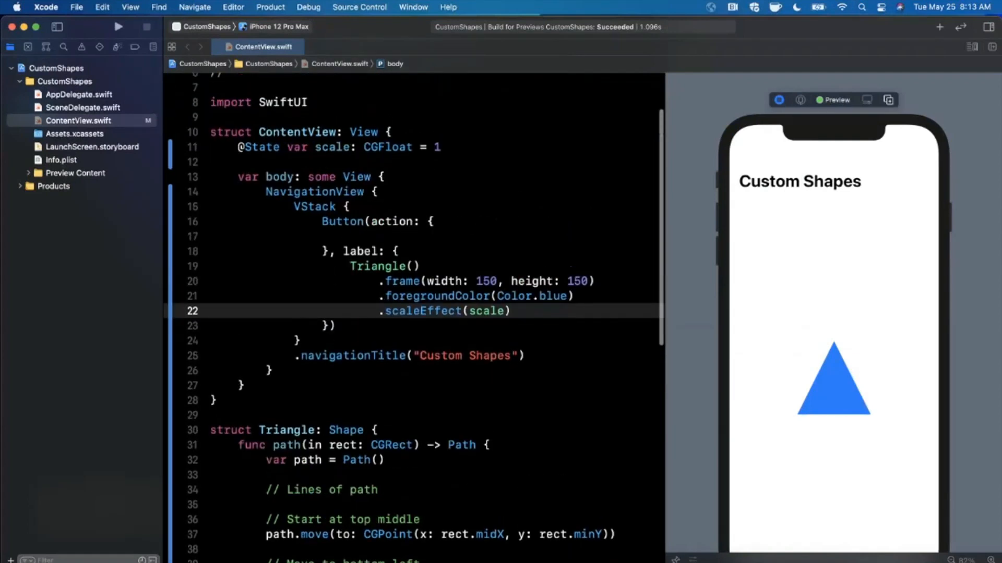
pyautogui.write('se')
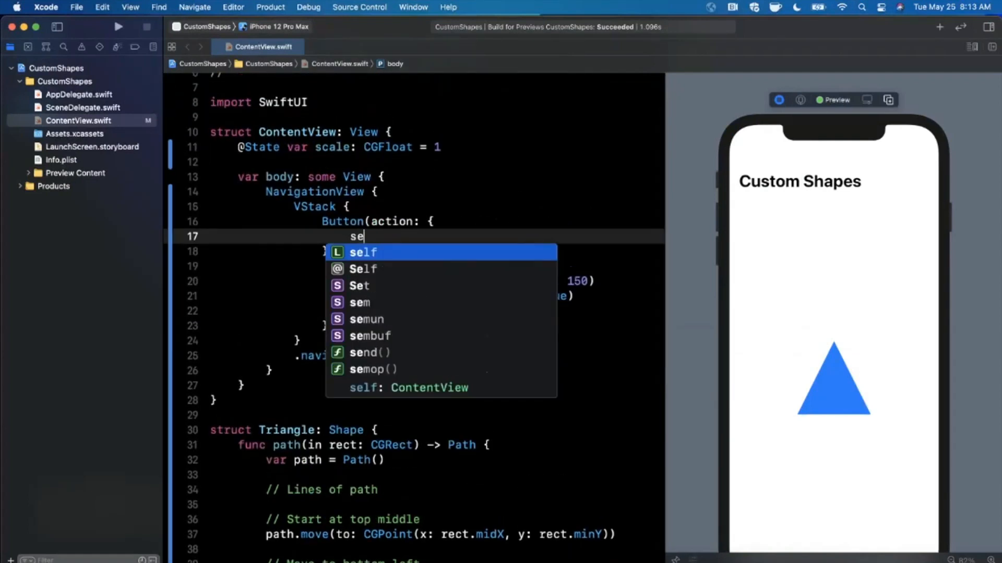
pyautogui.write('lf.scale')
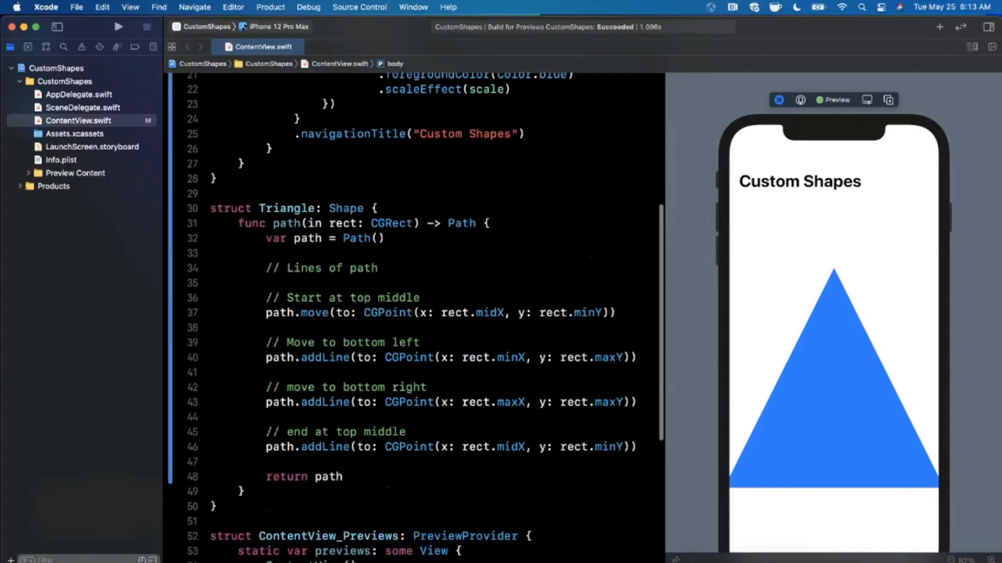
pyautogui.scroll(-3)
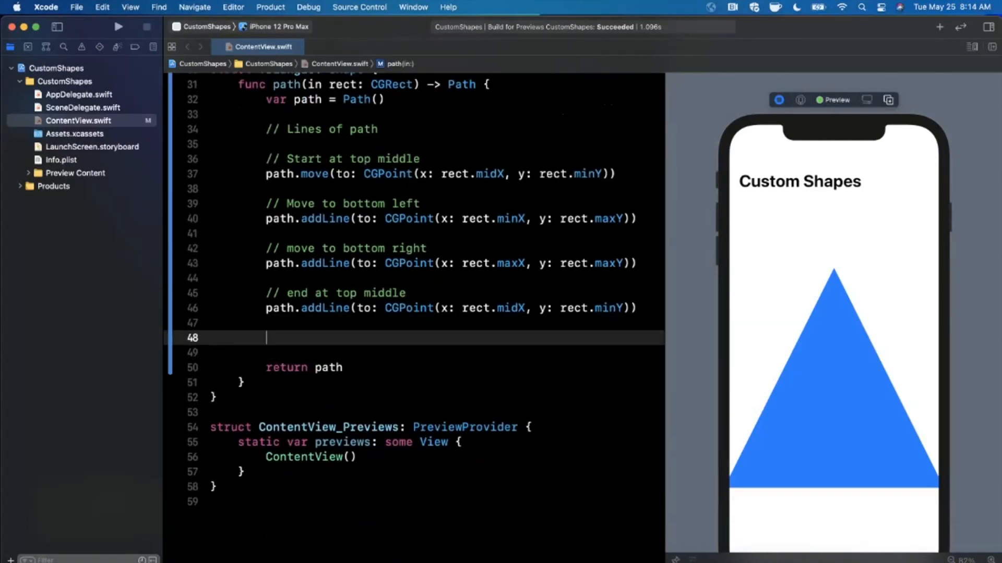
# Insert path.addArc with center, radius and angles, and comment out the triangle's line code.
pyautogui.write('path')
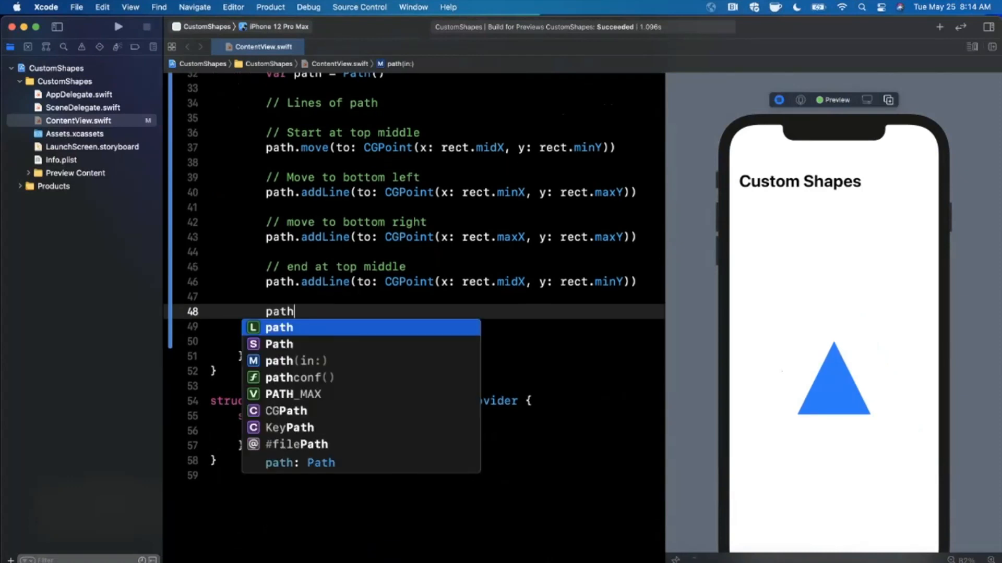
pyautogui.write('.addarc')
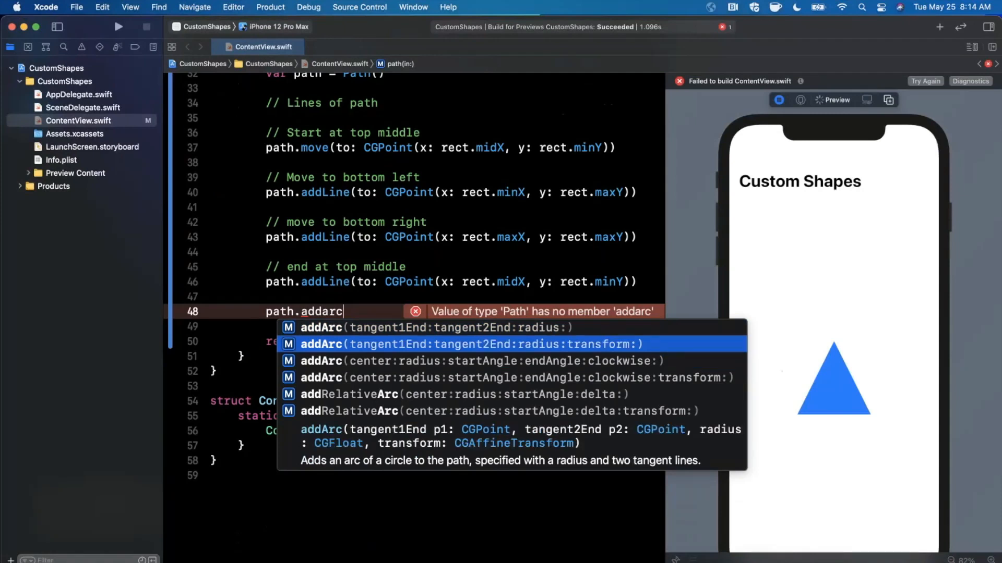
pyautogui.click(480, 361)
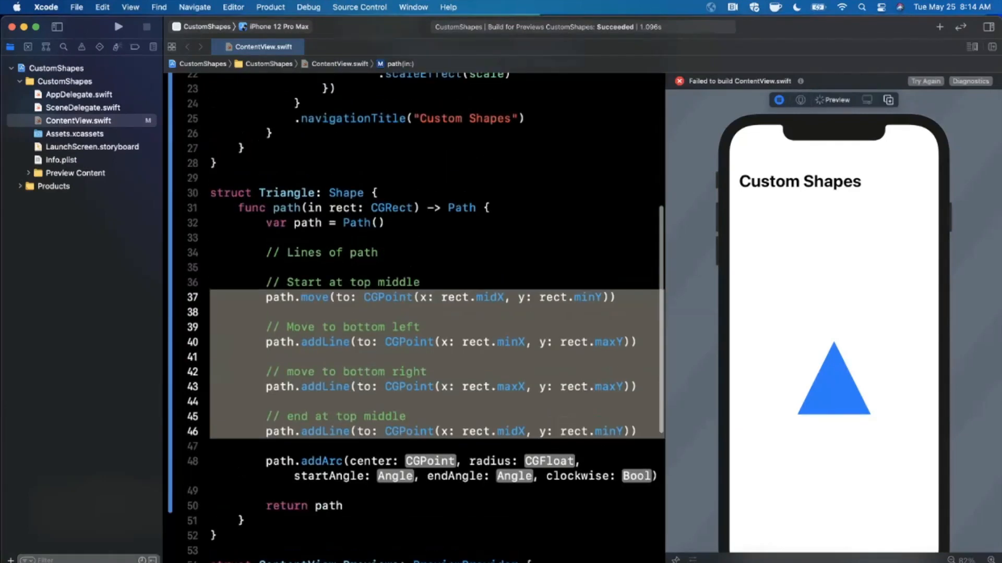
pyautogui.press('cmd+/')
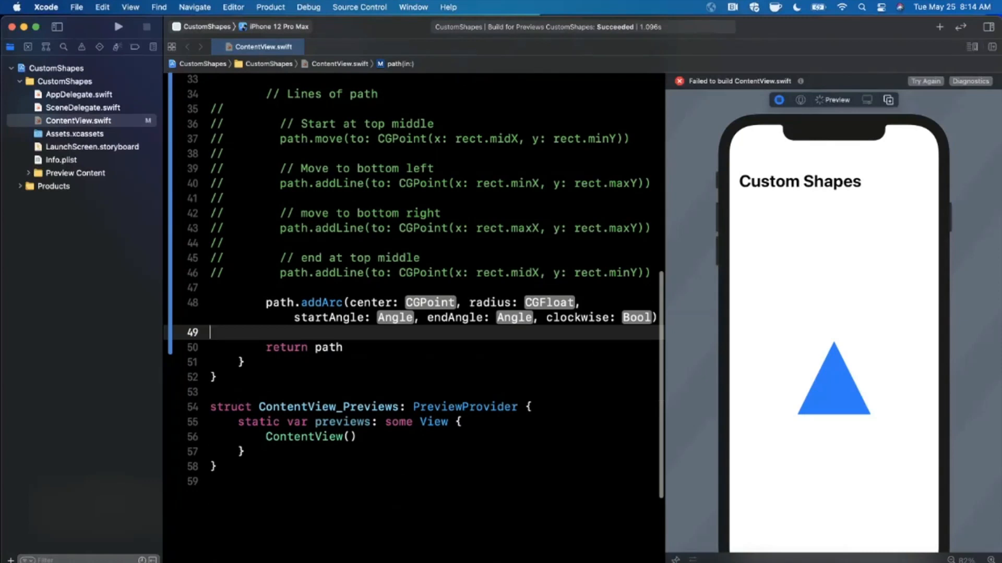
# Fill the arc with a CGPoint centre from rect.mid values, angles 0 to 180, clockwise false.
pyautogui.click(429, 302)
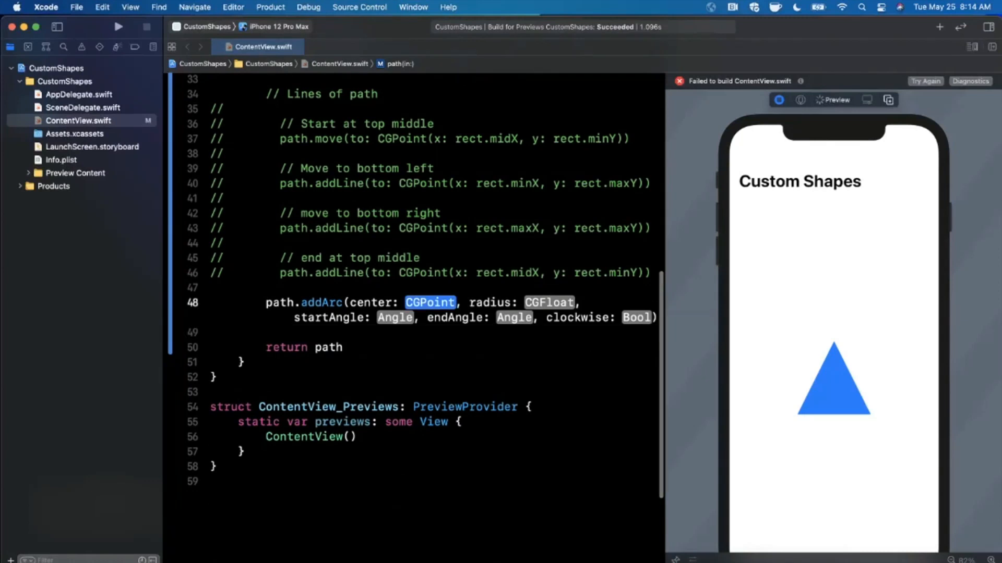
pyautogui.write('cgpo')
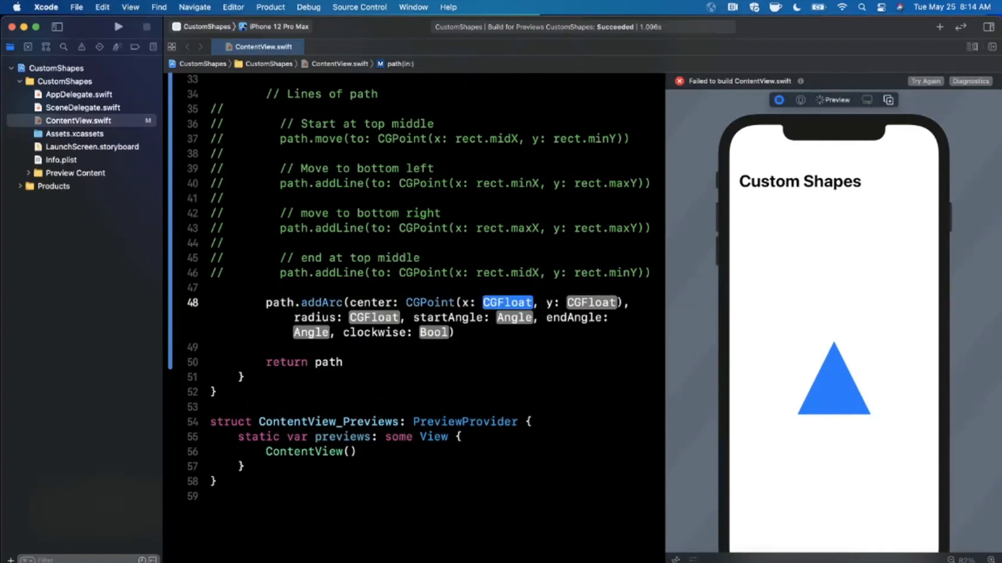
pyautogui.write('rect.midX,')
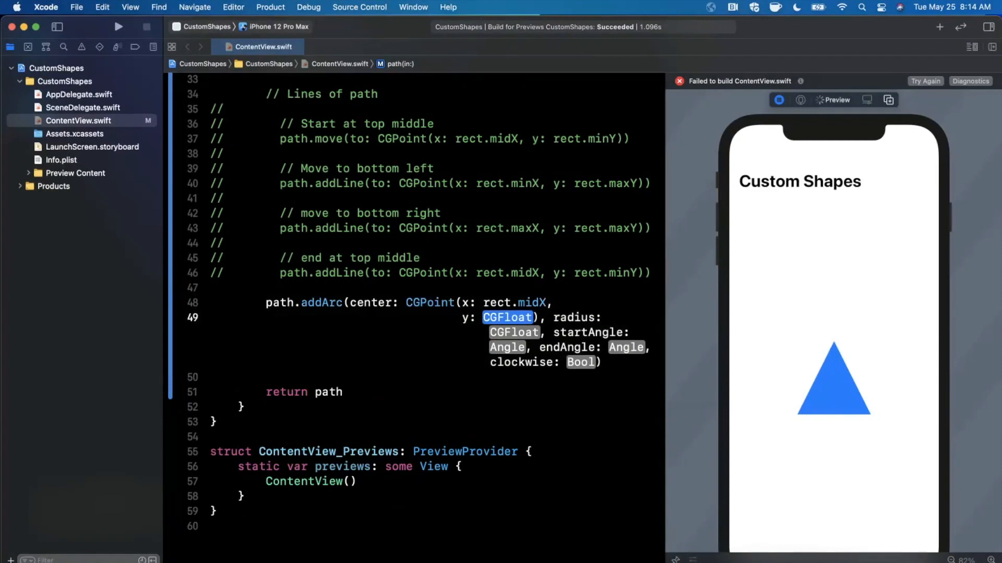
pyautogui.write('rect.midY),')
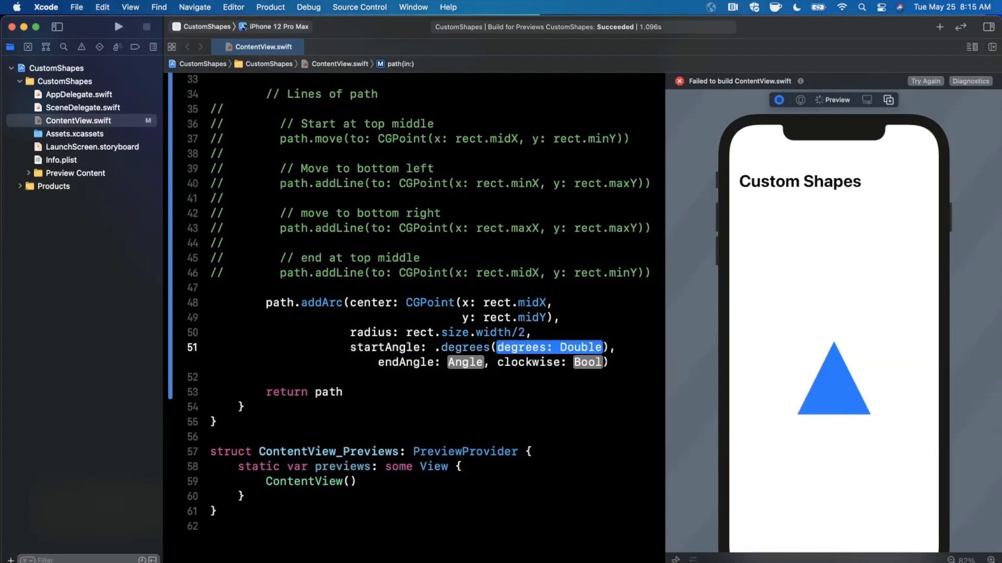
pyautogui.write('0')
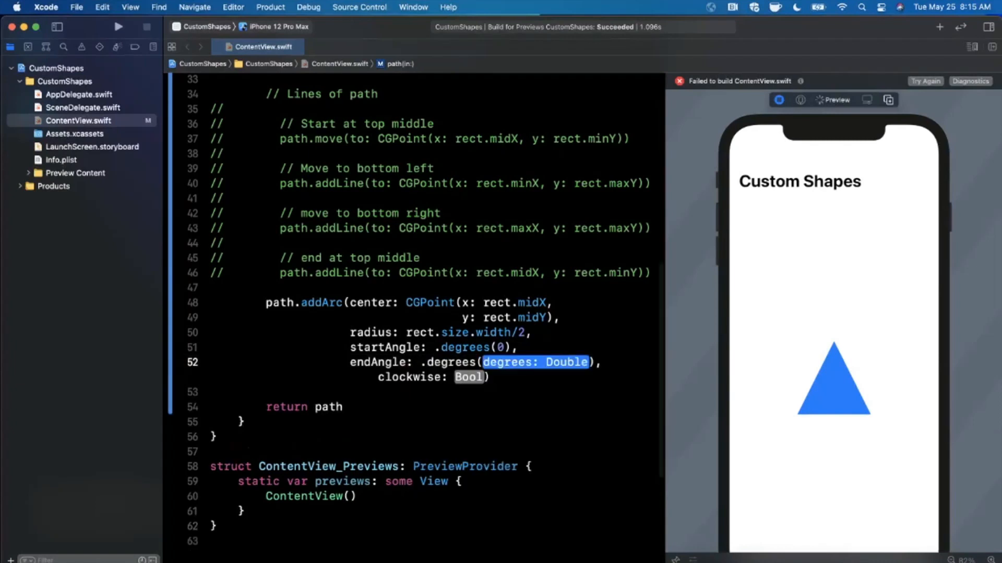
pyautogui.write('180')
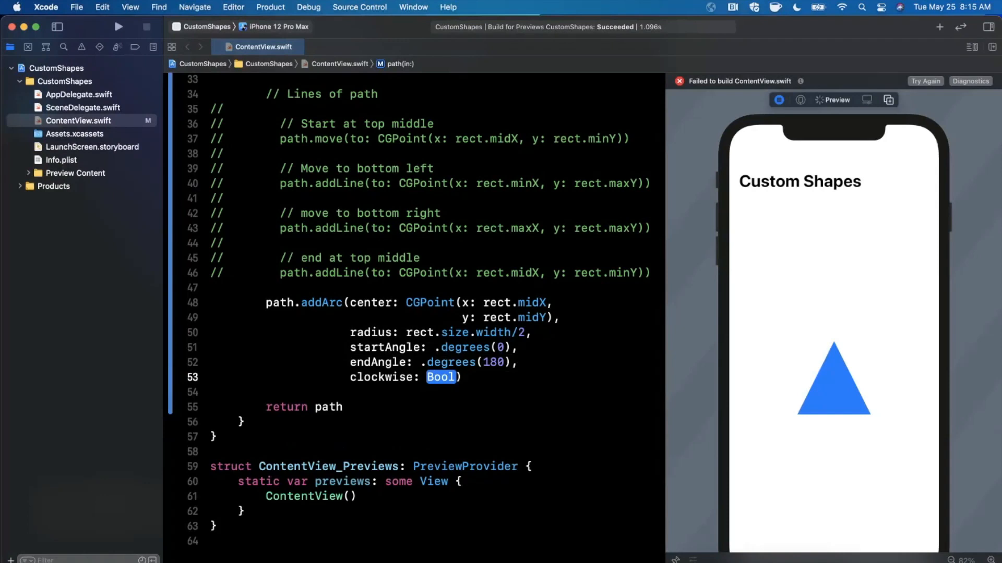
pyautogui.write('fal')
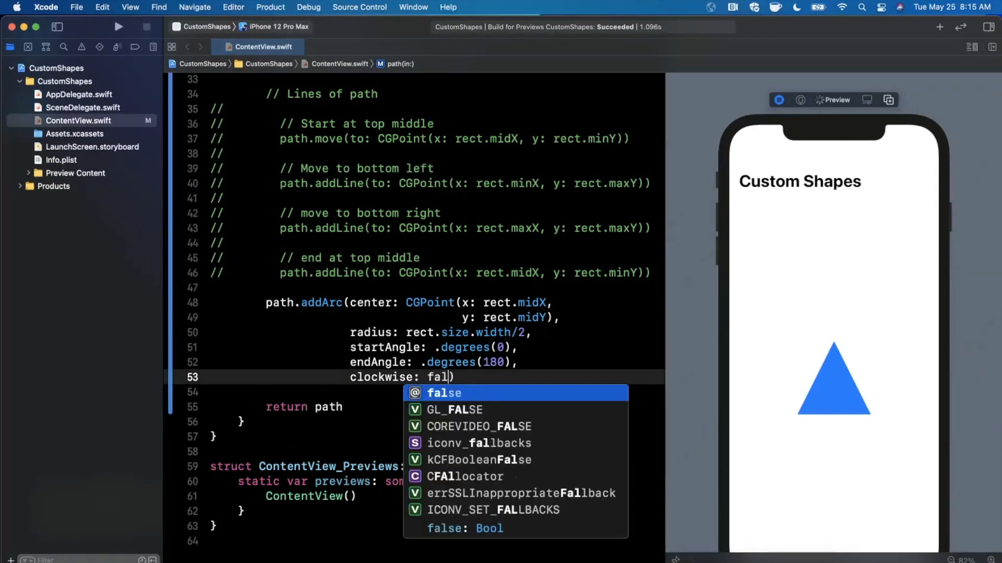